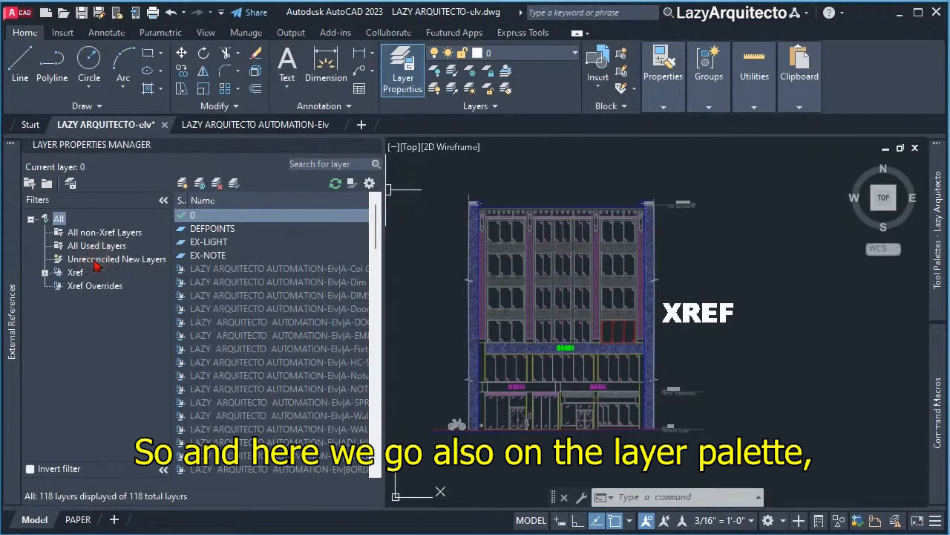
Filter the layer list to Unreconciled New Layers, showing the one new xref layer
{"action": "left_click", "coordinate": [116, 259]}
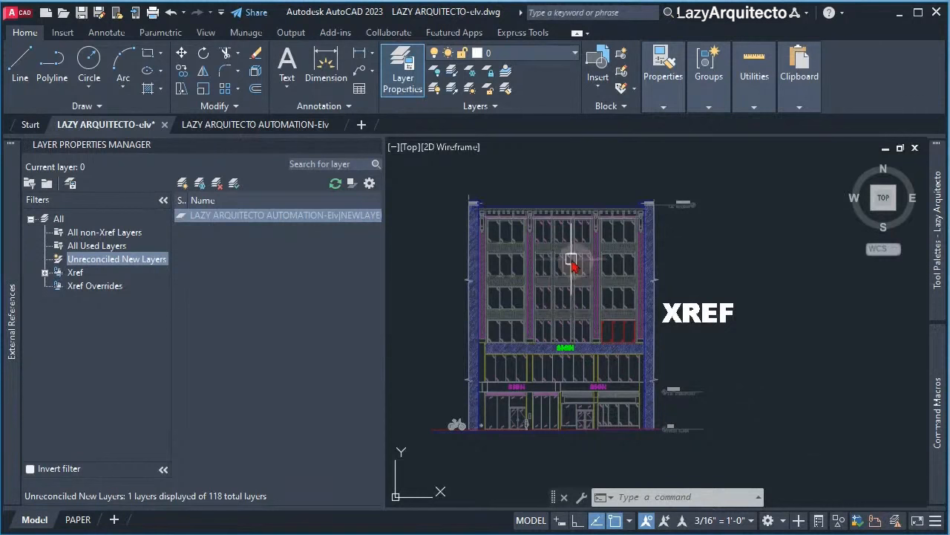
{"action": "mouse_move", "coordinate": [750, 445]}
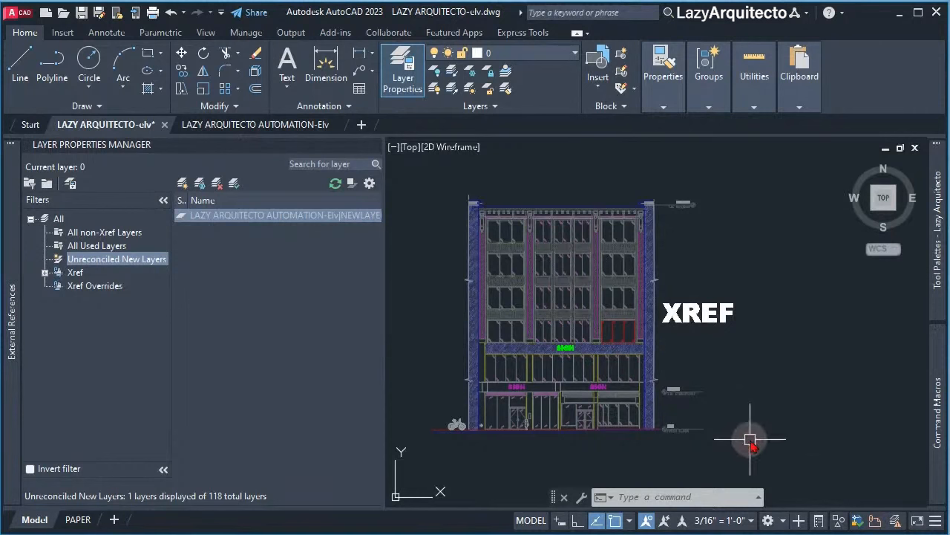
{"action": "mouse_move", "coordinate": [896, 520]}
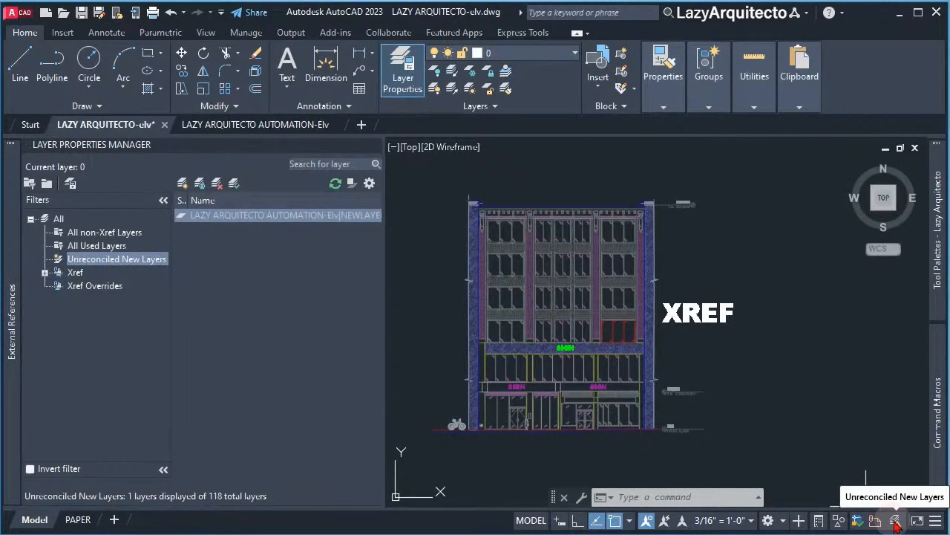
{"action": "mouse_move", "coordinate": [903, 418]}
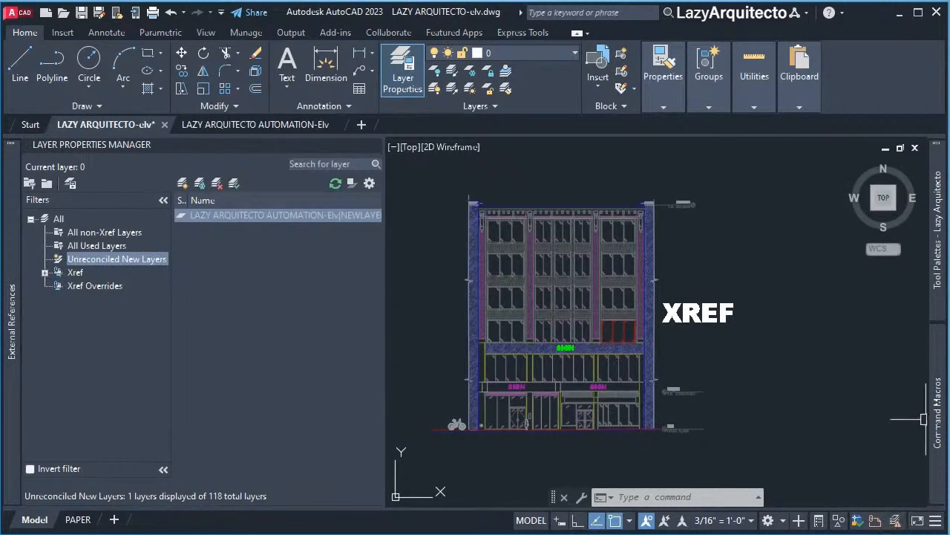
{"action": "mouse_move", "coordinate": [734, 428]}
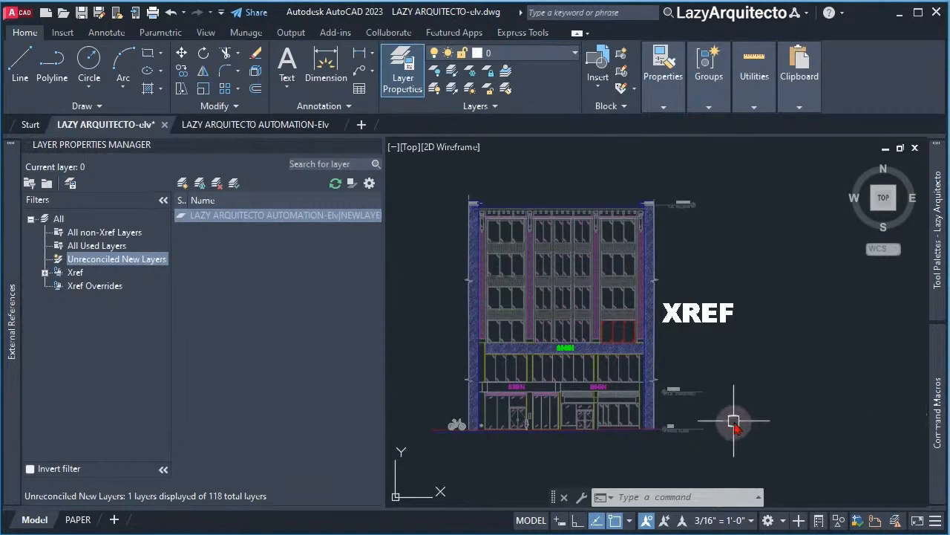
Start the LAYERNOTIFY command to see its current value of 15
{"action": "type", "text": "LAYERNOTIFY <15>:"}
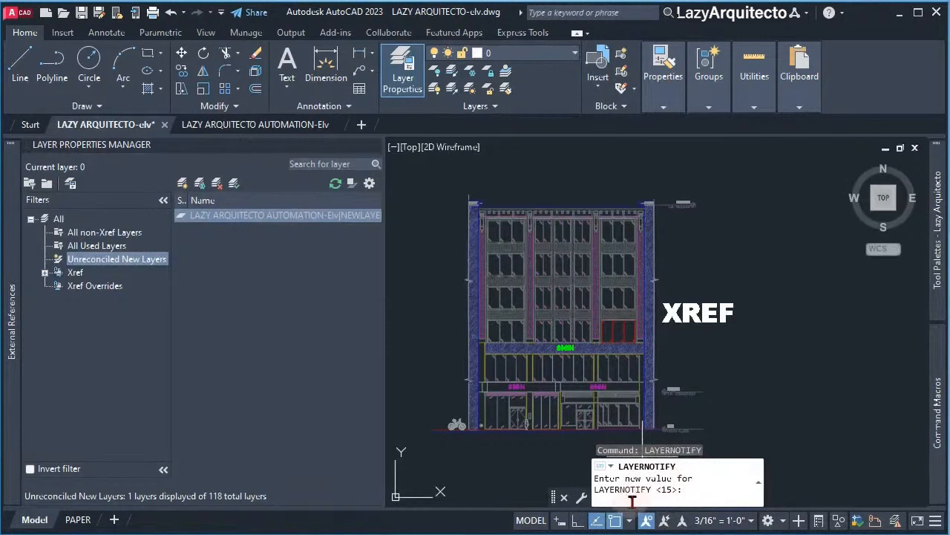
{"action": "mouse_move", "coordinate": [897, 519]}
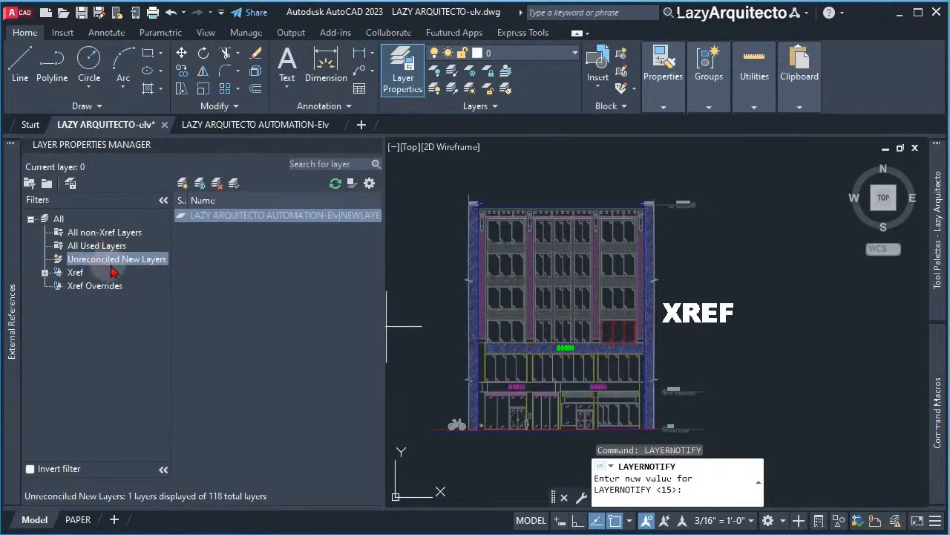
{"action": "mouse_move", "coordinate": [223, 234]}
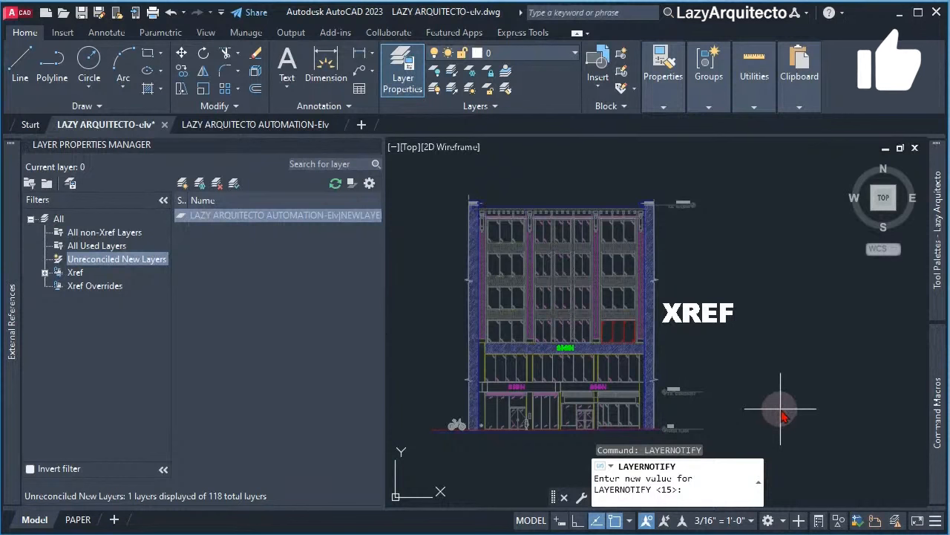
{"action": "mouse_move", "coordinate": [739, 409]}
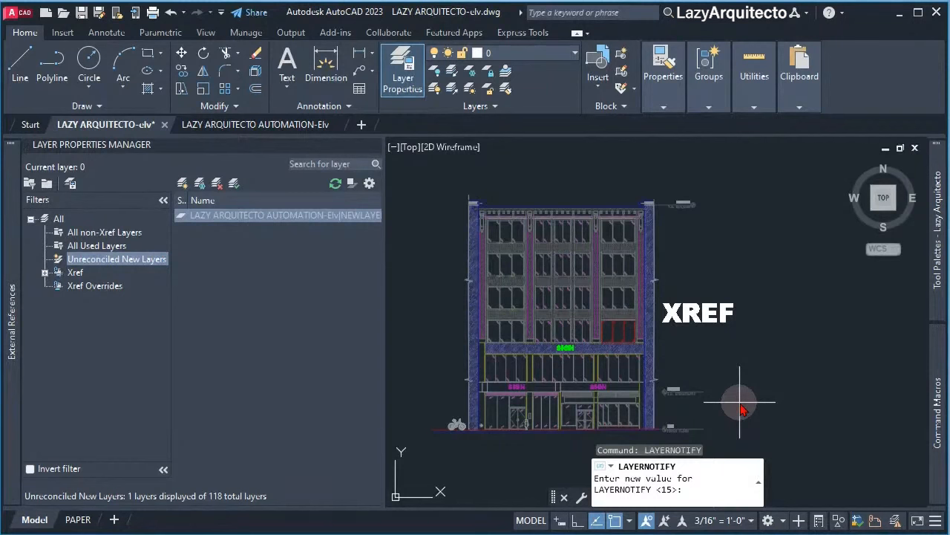
Run the LazyLayRec macro and dismiss the 'Layers Were Reconciled' alert, leaving zero unreconciled layers
{"action": "key", "text": "Escape"}
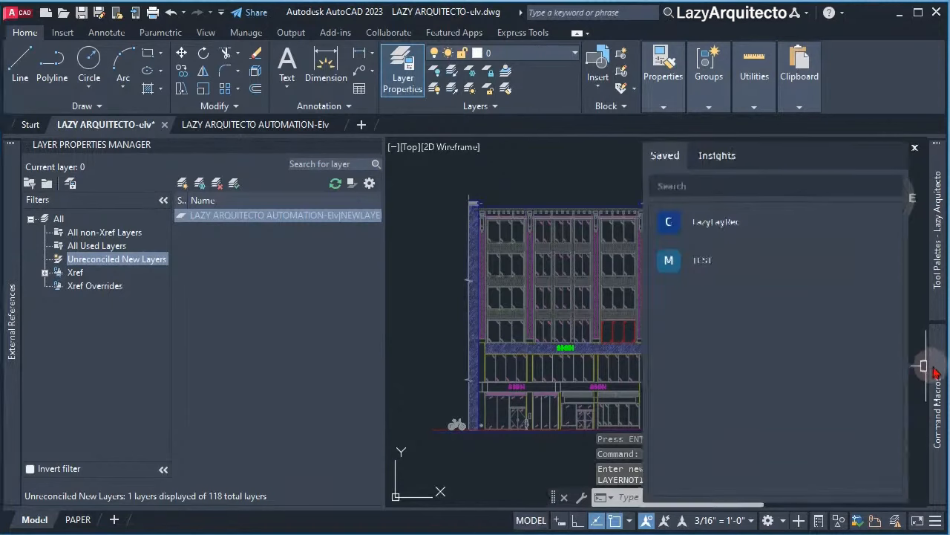
{"action": "mouse_move", "coordinate": [757, 223]}
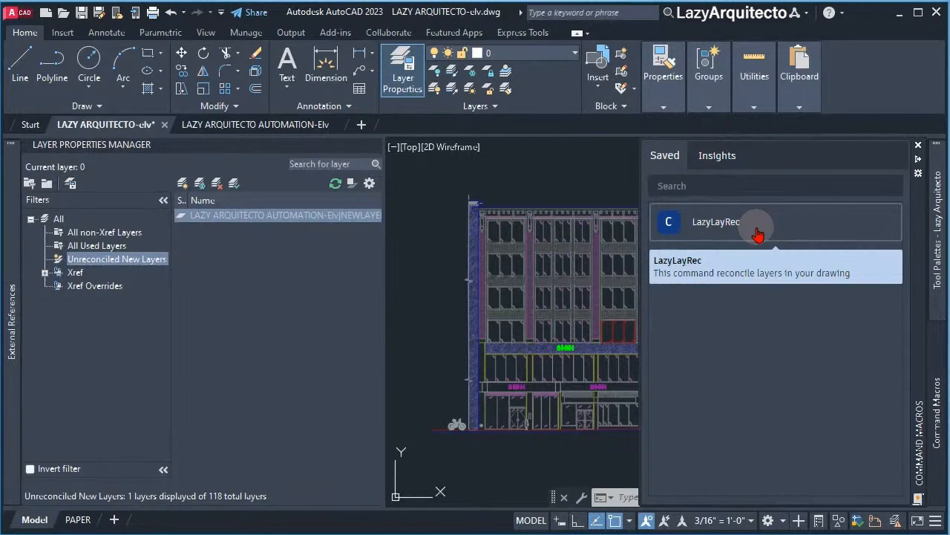
{"action": "left_click", "coordinate": [745, 222]}
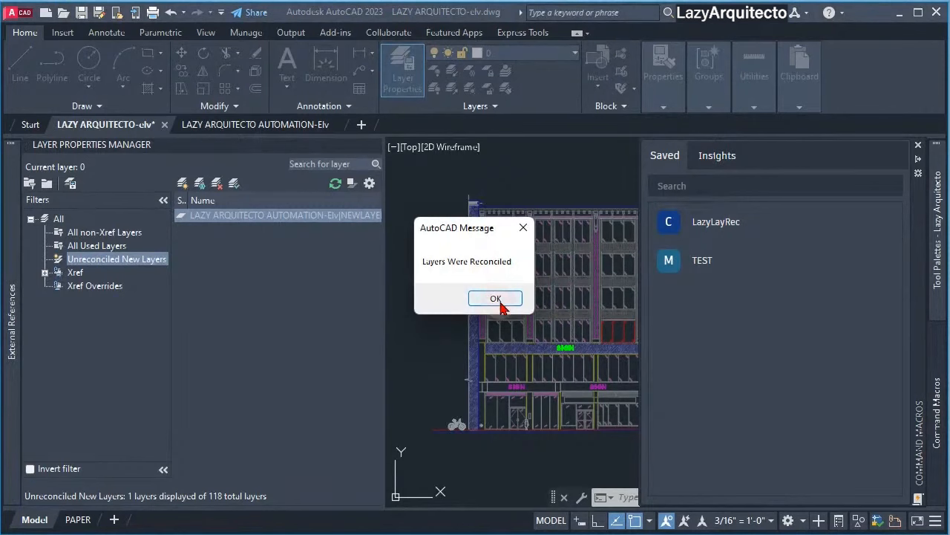
{"action": "left_click", "coordinate": [496, 298]}
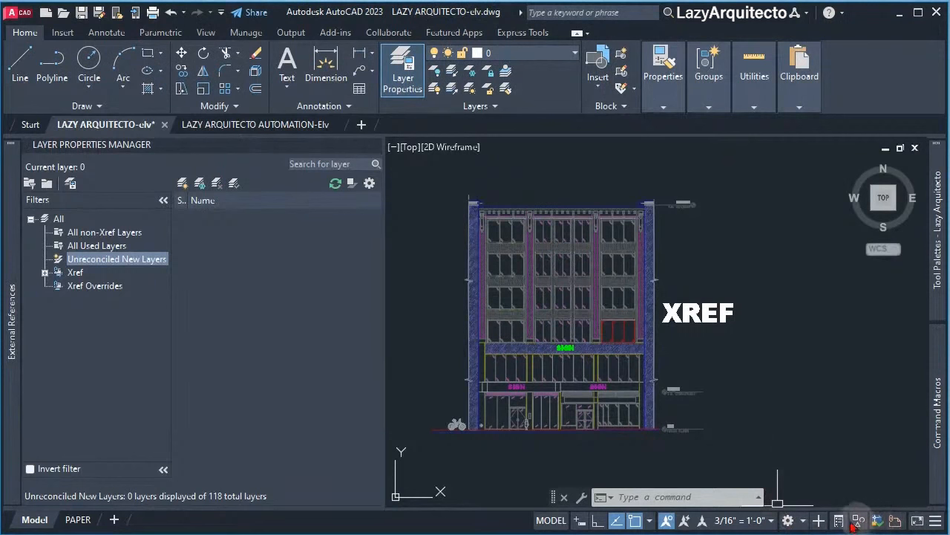
{"action": "mouse_move", "coordinate": [894, 520]}
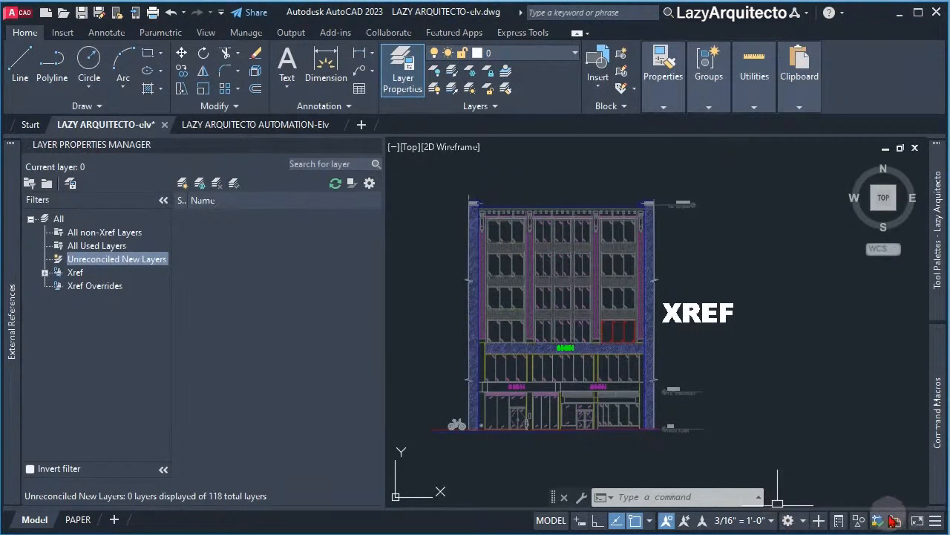
{"action": "mouse_move", "coordinate": [766, 368]}
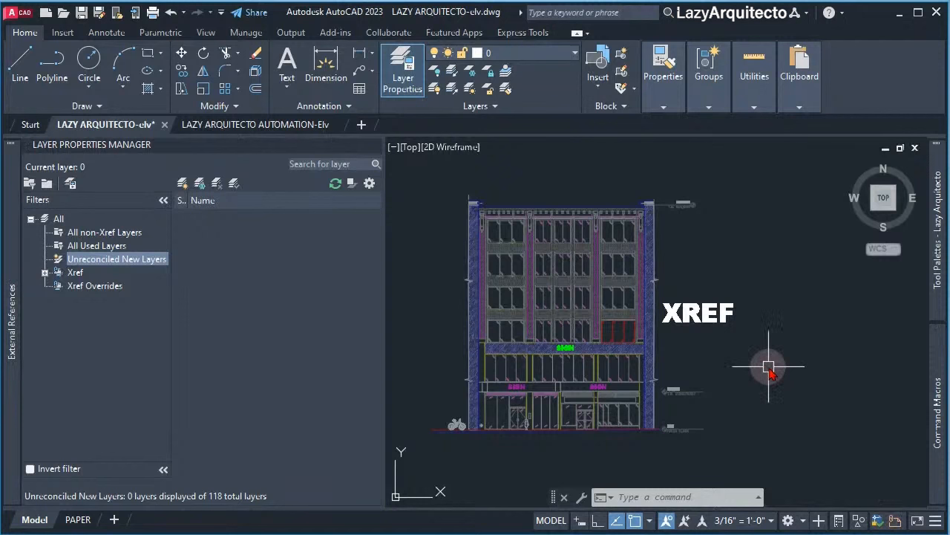
{"action": "mouse_move", "coordinate": [831, 401]}
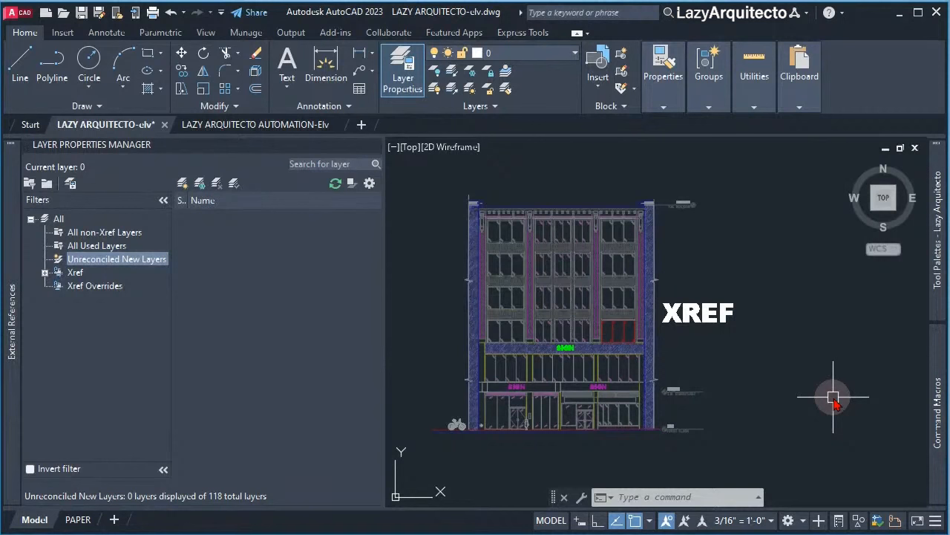
{"action": "mouse_move", "coordinate": [794, 402]}
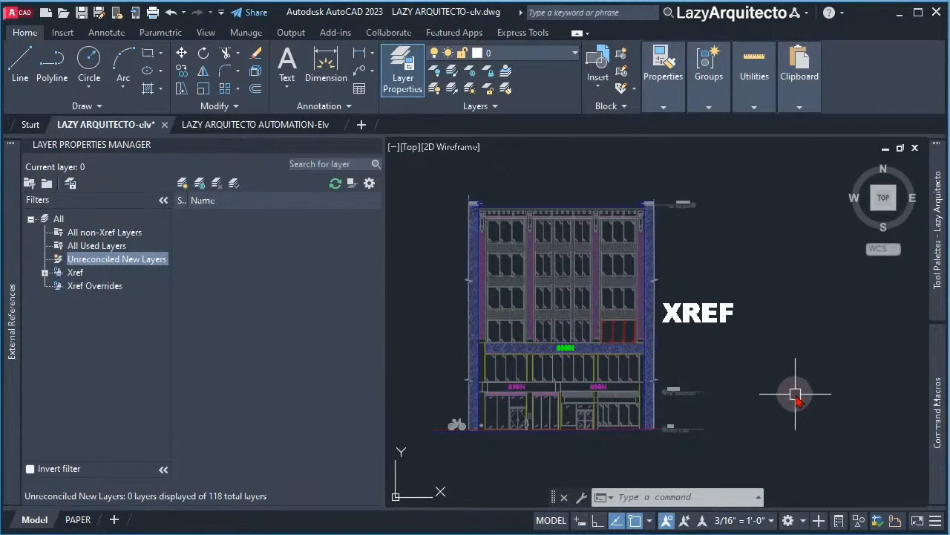
{"action": "mouse_move", "coordinate": [851, 395]}
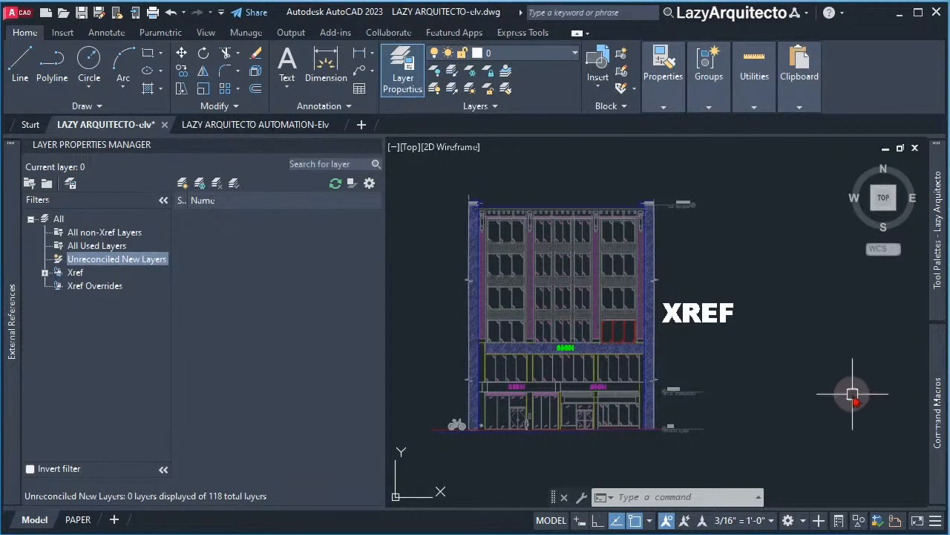
{"action": "mouse_move", "coordinate": [890, 303]}
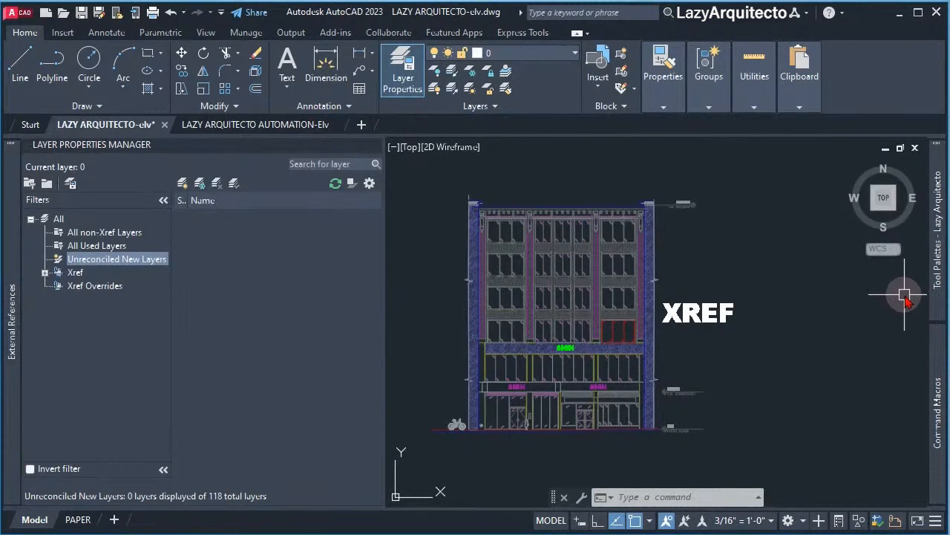
{"action": "mouse_move", "coordinate": [884, 438]}
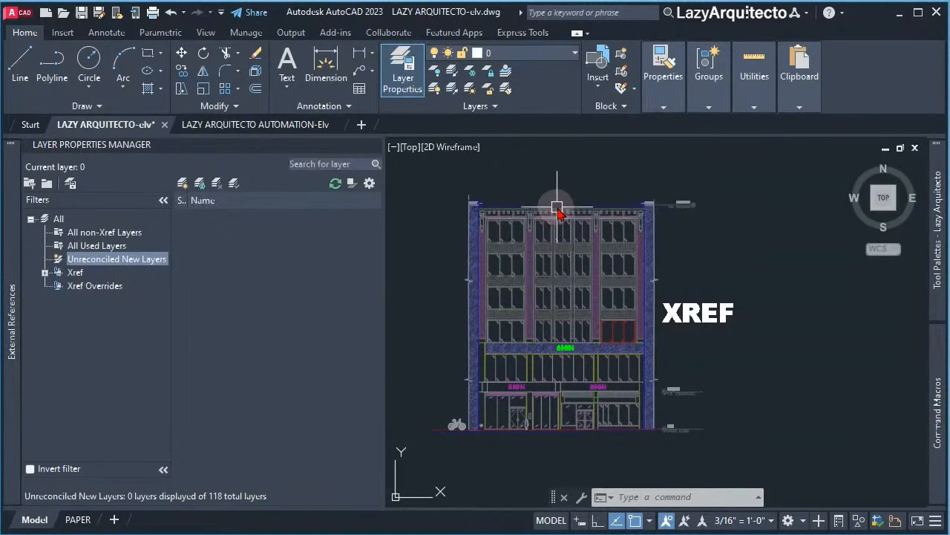
Start COMMANDMACROS to list the saved LazyLayRec and TEST macros
{"action": "type", "text": "com"}
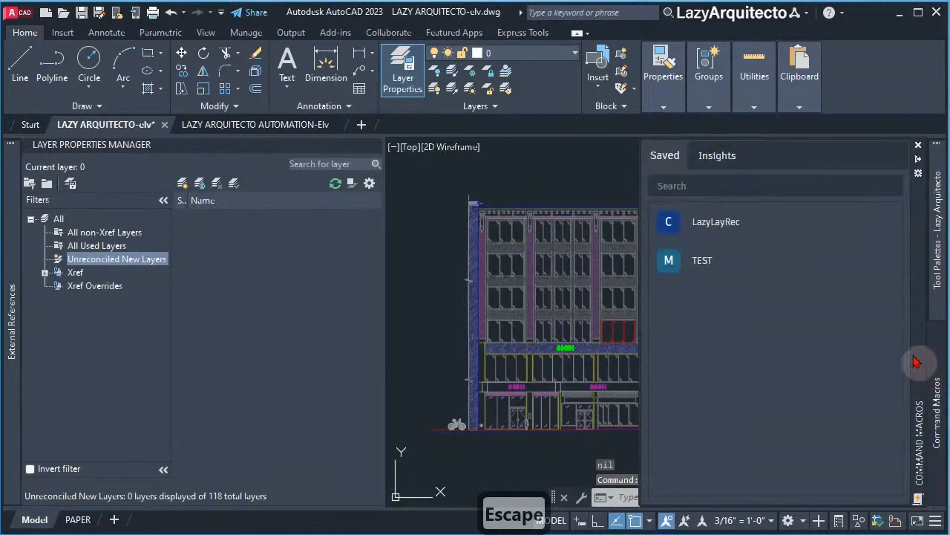
{"action": "mouse_move", "coordinate": [701, 260]}
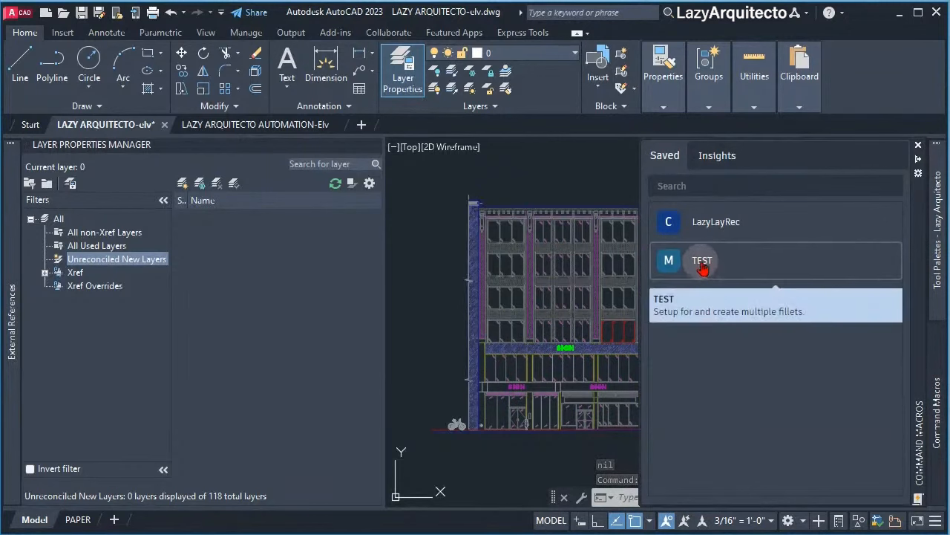
Inspect the TEST macro's code in the Command Macro Editor and cancel without changes
{"action": "right_click", "coordinate": [701, 260]}
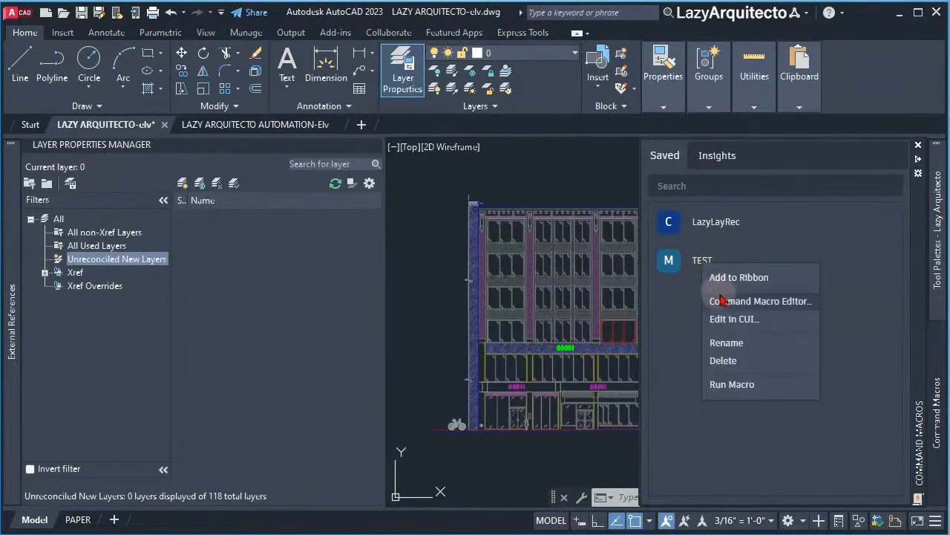
{"action": "mouse_move", "coordinate": [725, 305]}
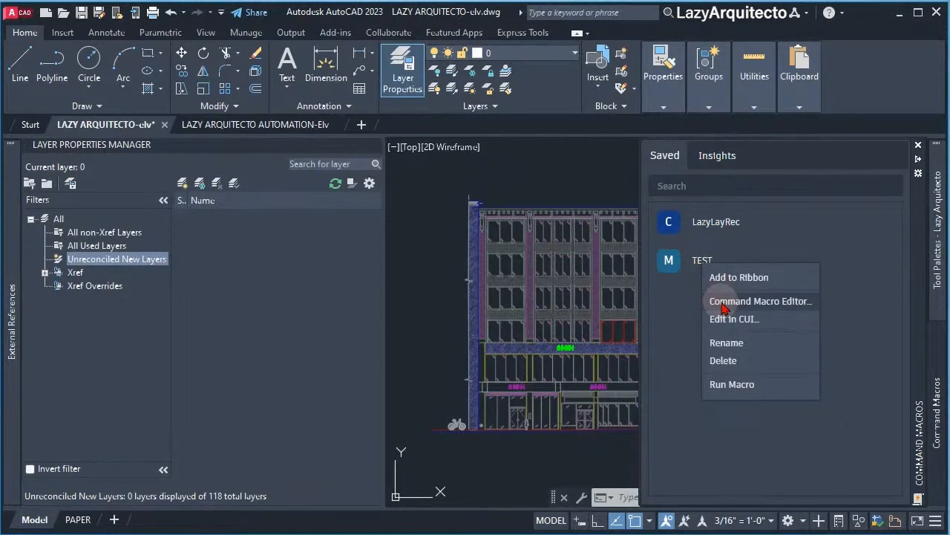
{"action": "left_click", "coordinate": [760, 300]}
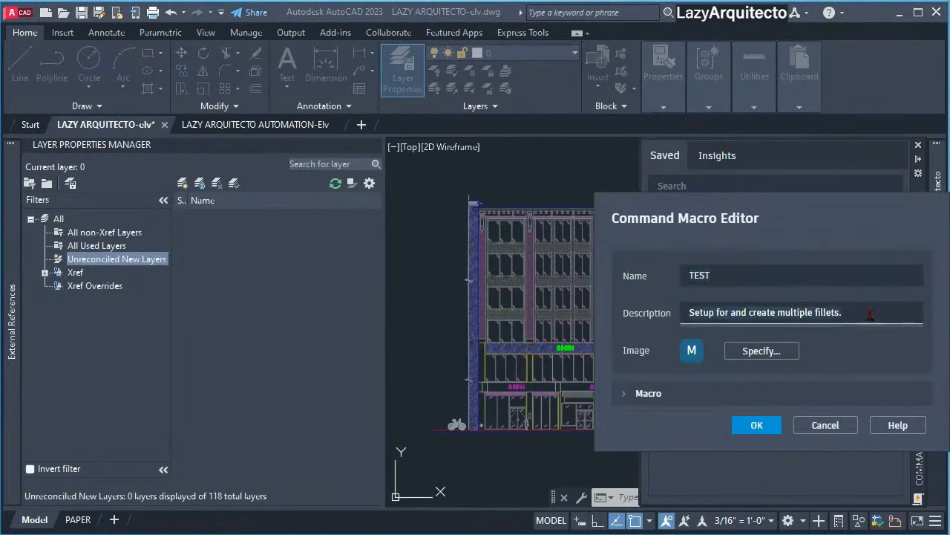
{"action": "left_click", "coordinate": [624, 392]}
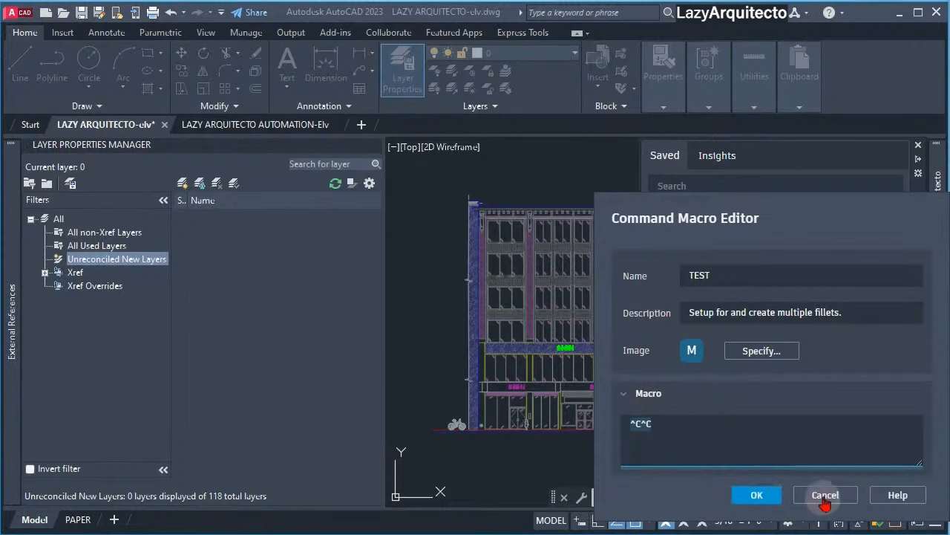
{"action": "left_click", "coordinate": [826, 495]}
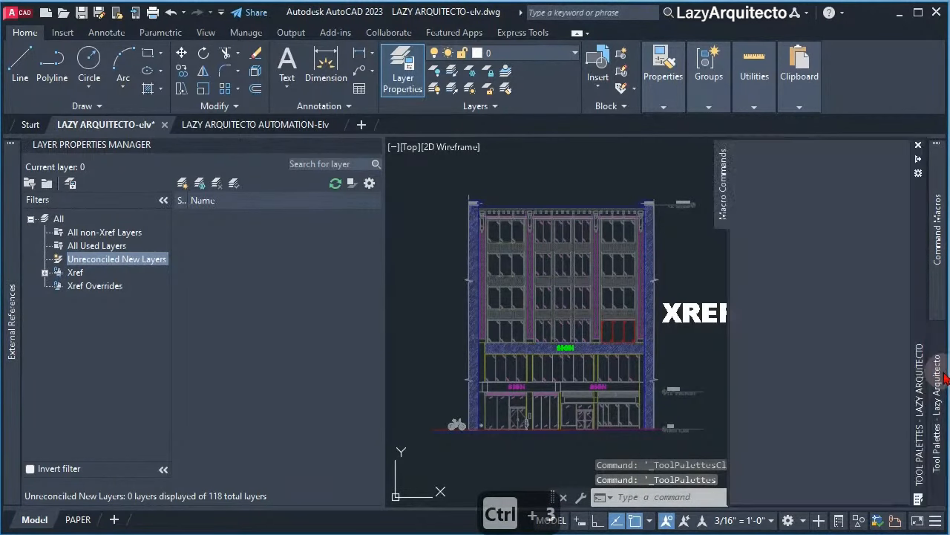
{"action": "mouse_move", "coordinate": [725, 310]}
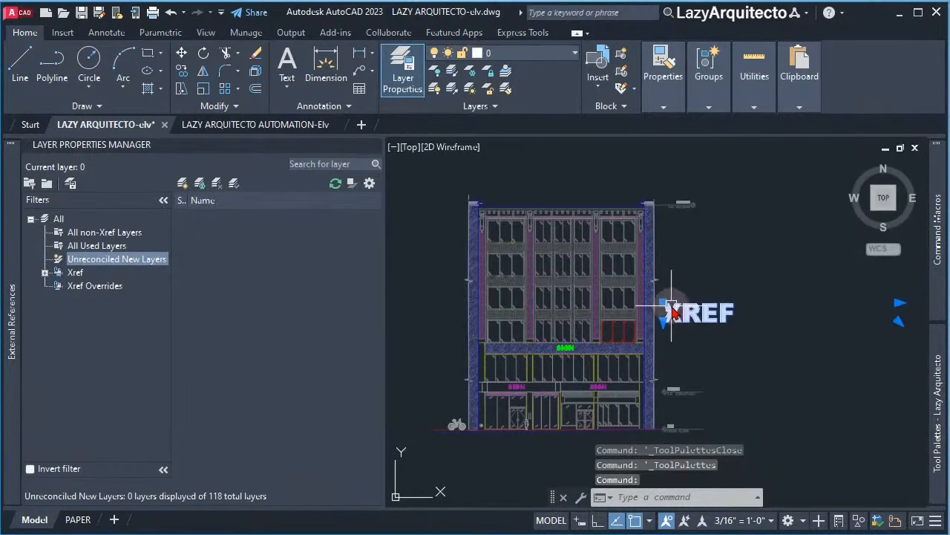
{"action": "mouse_move", "coordinate": [695, 316]}
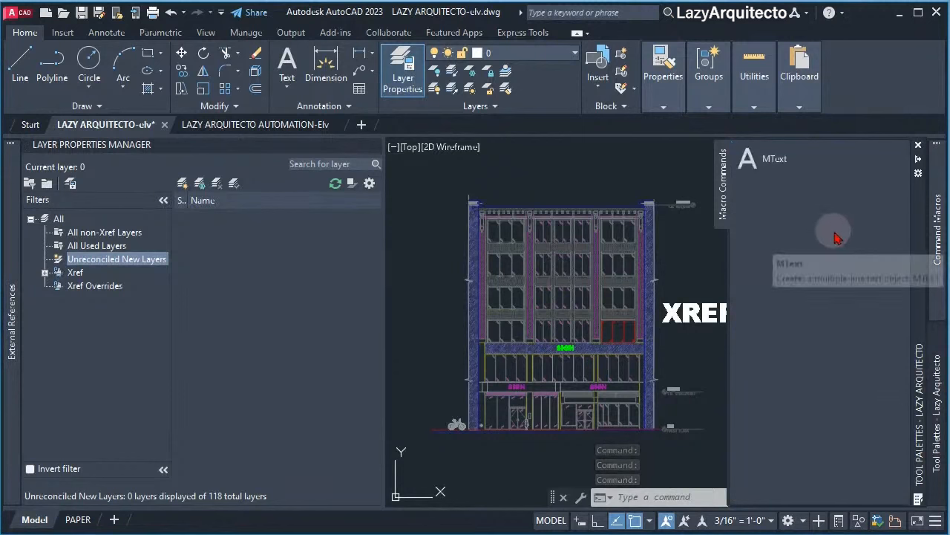
{"action": "mouse_move", "coordinate": [775, 157]}
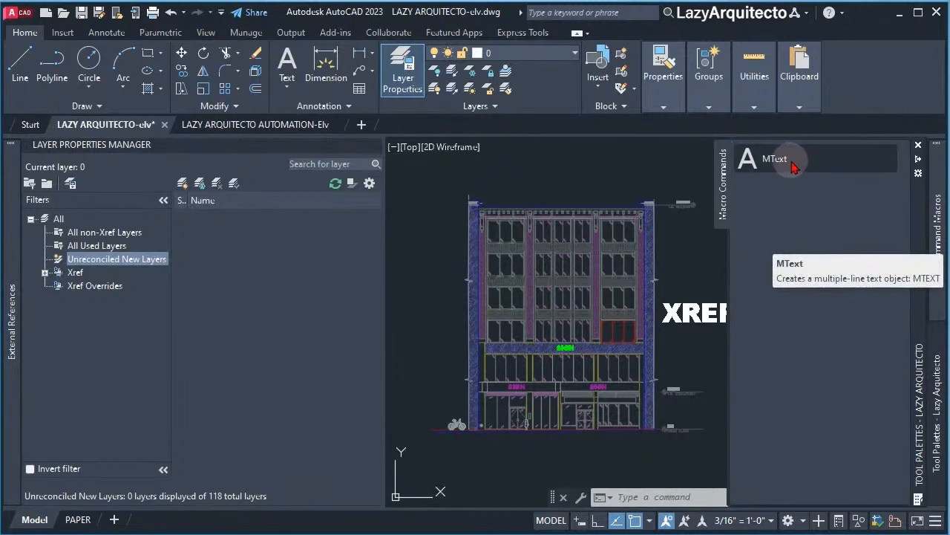
Inspect the MText tool's ^C^C_mtext command string in its properties and cancel without changes
{"action": "right_click", "coordinate": [790, 158]}
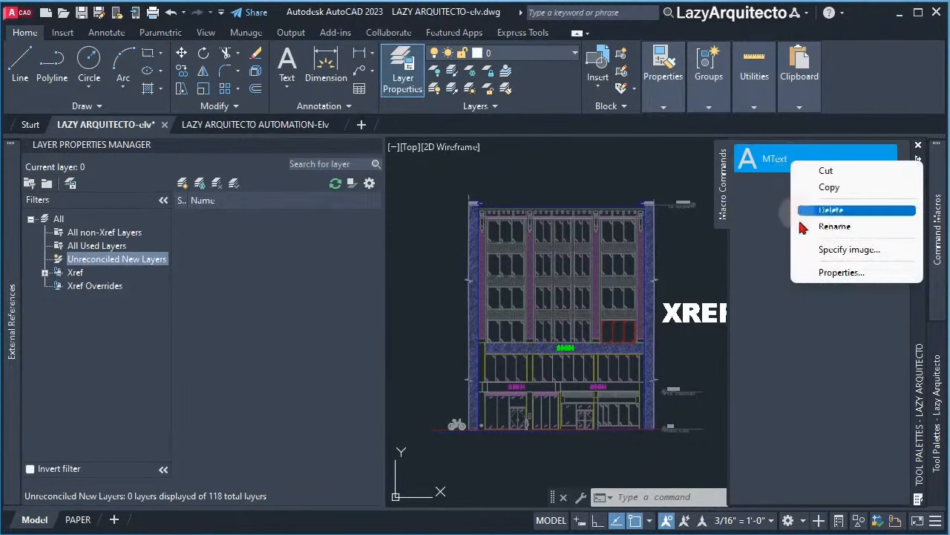
{"action": "left_click", "coordinate": [817, 279]}
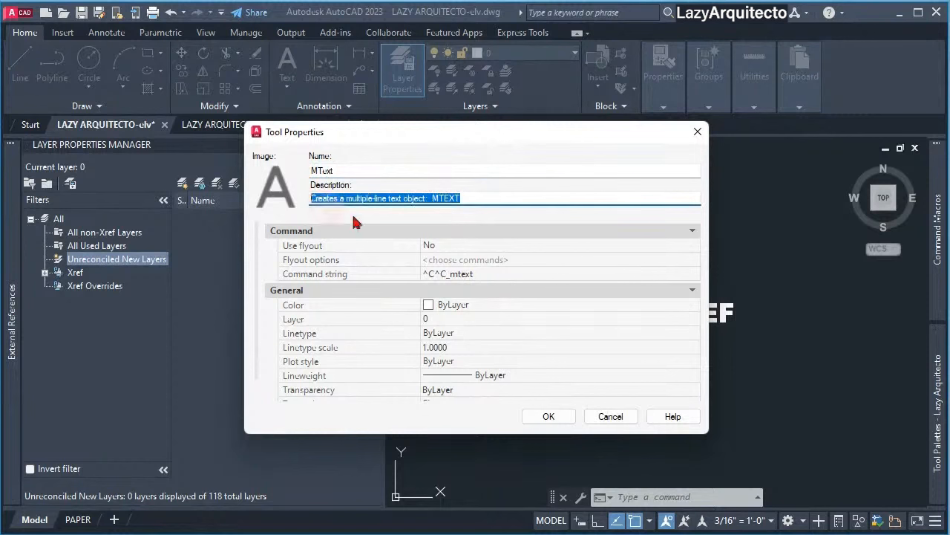
{"action": "left_click", "coordinate": [448, 273]}
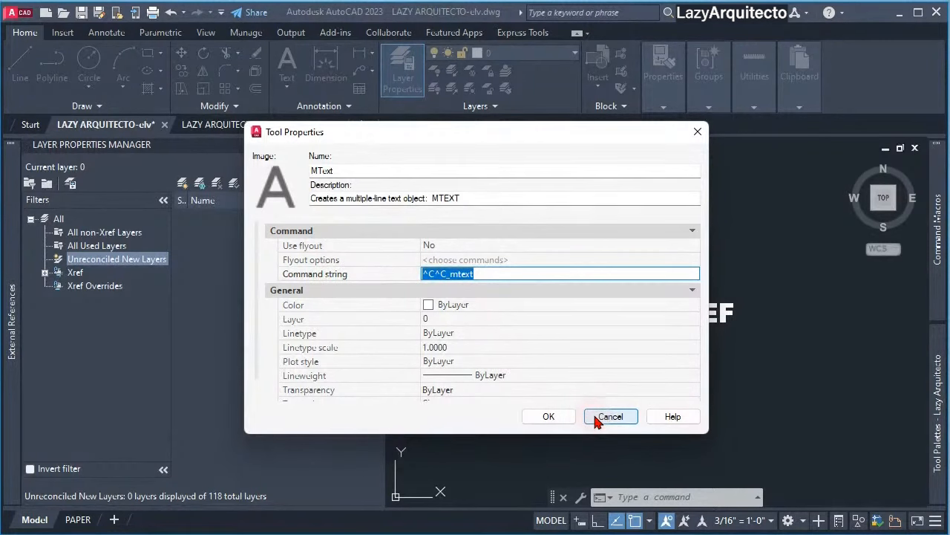
{"action": "left_click", "coordinate": [611, 416]}
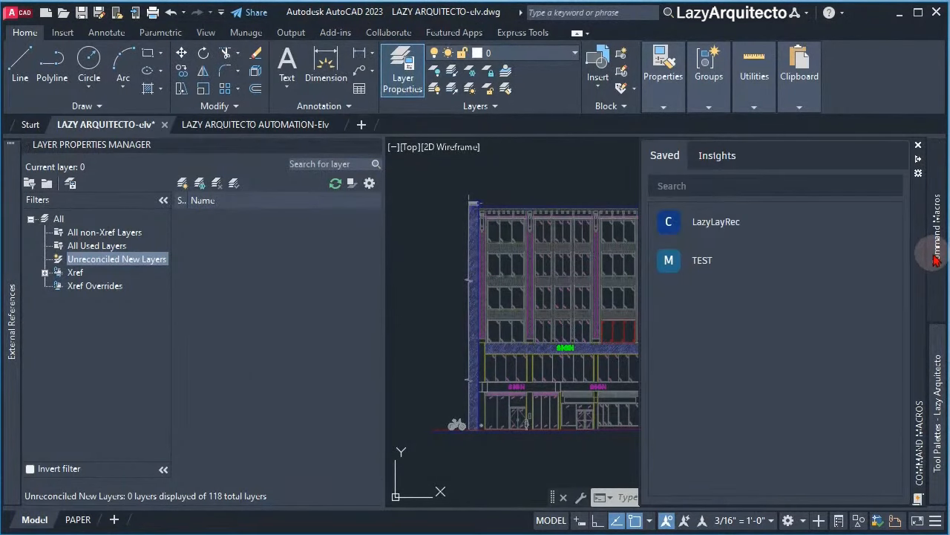
{"action": "mouse_move", "coordinate": [701, 259]}
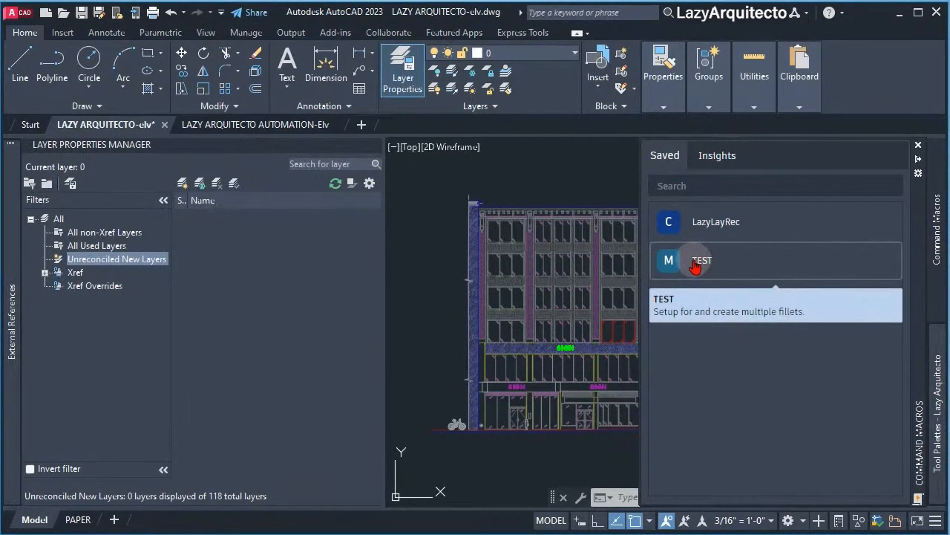
Rename TEST to LazyLayRec with a description that it reconciles layers in the drawing
{"action": "right_click", "coordinate": [695, 260]}
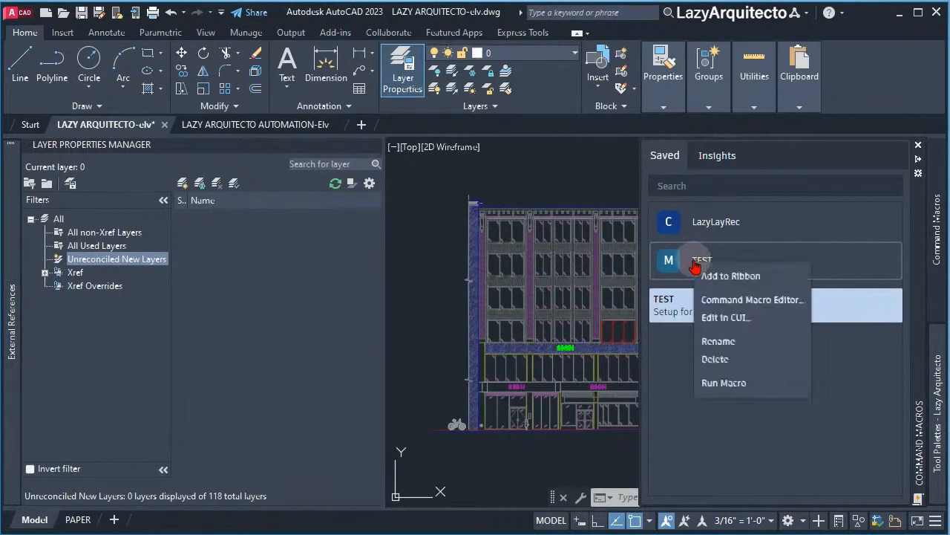
{"action": "mouse_move", "coordinate": [746, 303]}
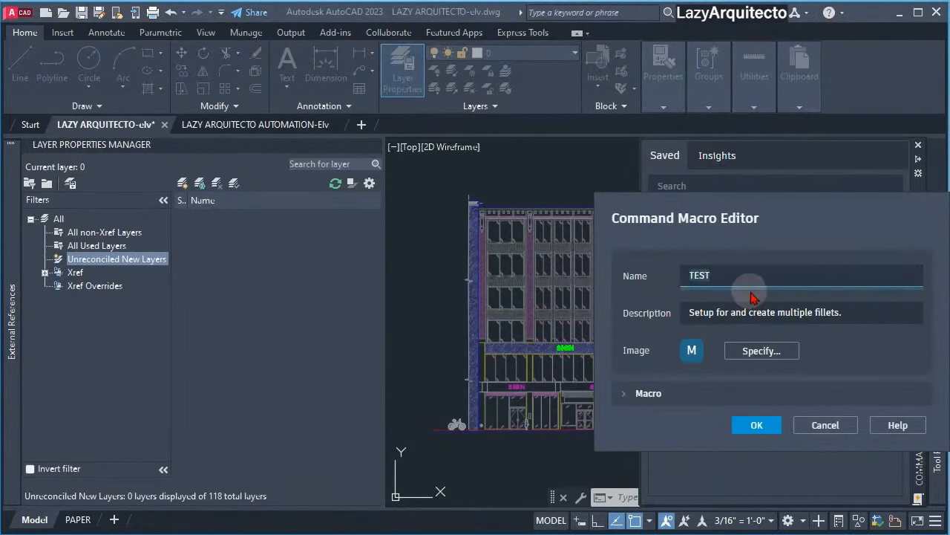
{"action": "type", "text": "LazyLayRec"}
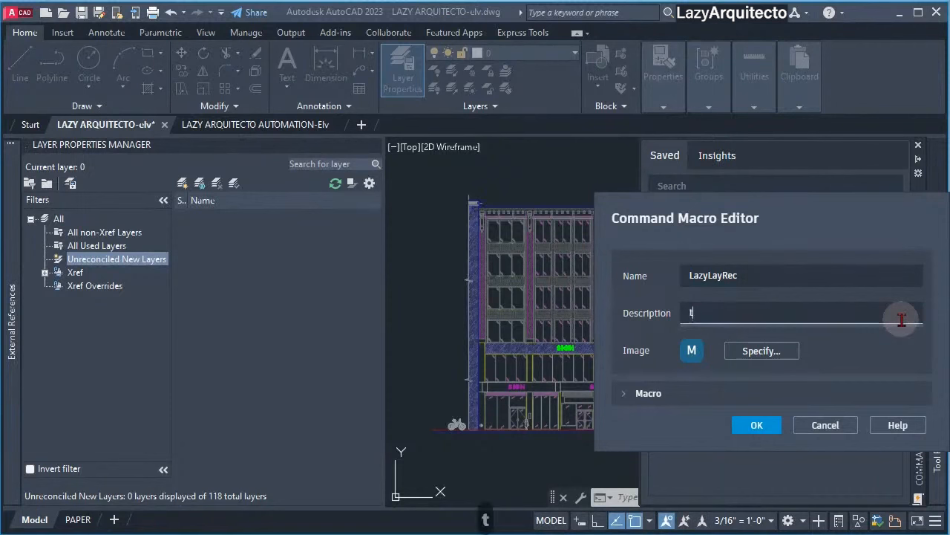
{"action": "type", "text": "this command will reconciled"}
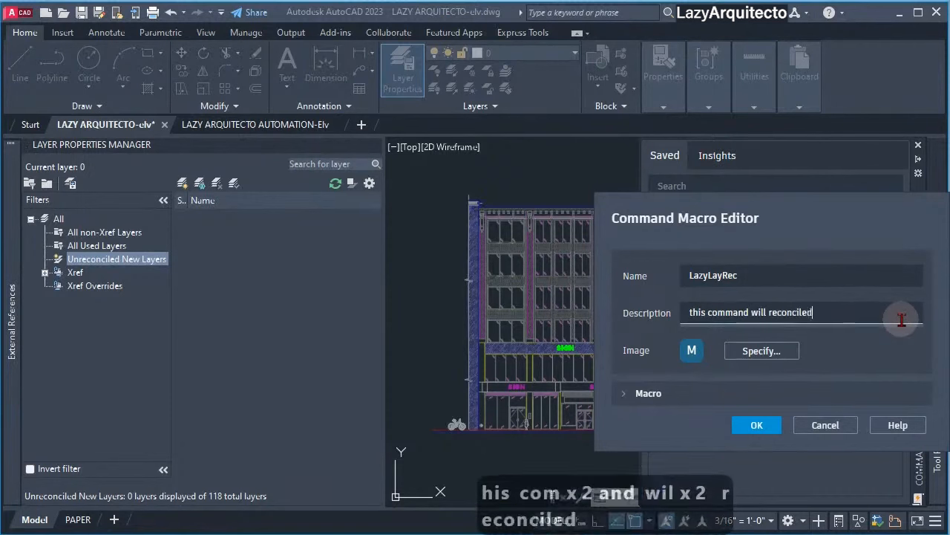
{"action": "type", "text": "layers in your drawing"}
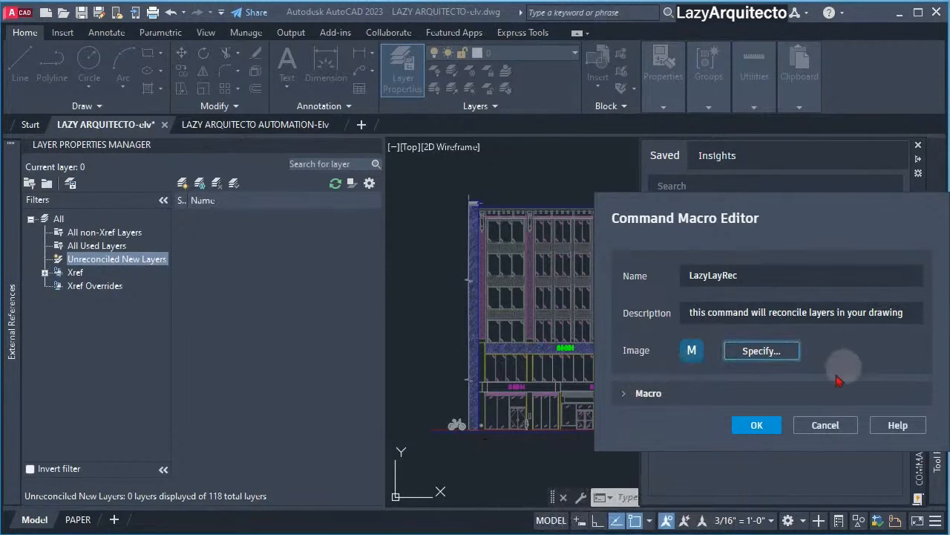
Extend the macro code after ^C^C with _TRAYTIMEOUT
{"action": "left_click", "coordinate": [623, 392]}
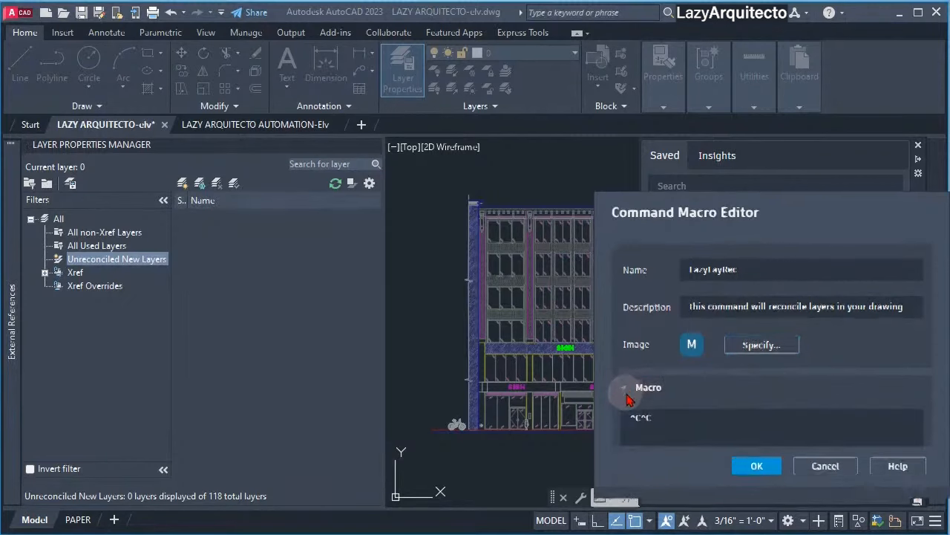
{"action": "left_click", "coordinate": [662, 428]}
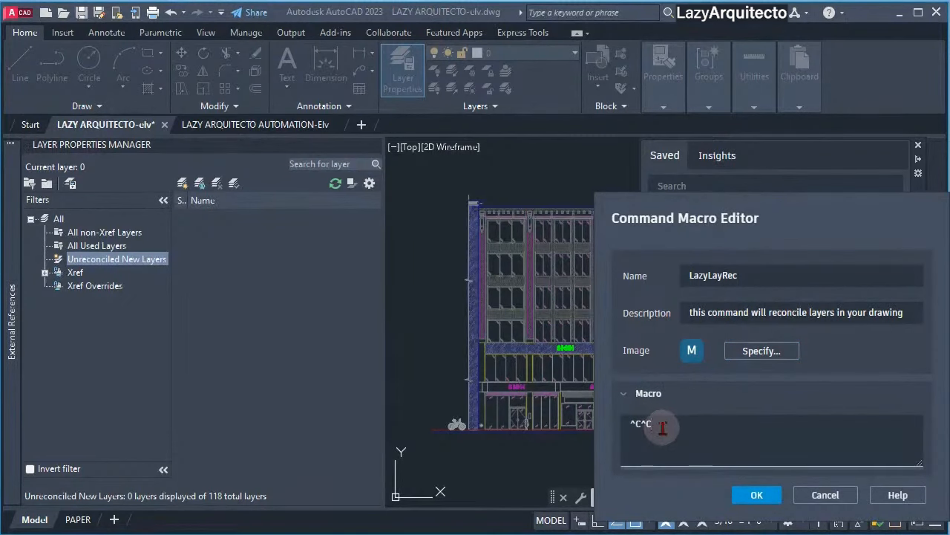
{"action": "left_click", "coordinate": [662, 428]}
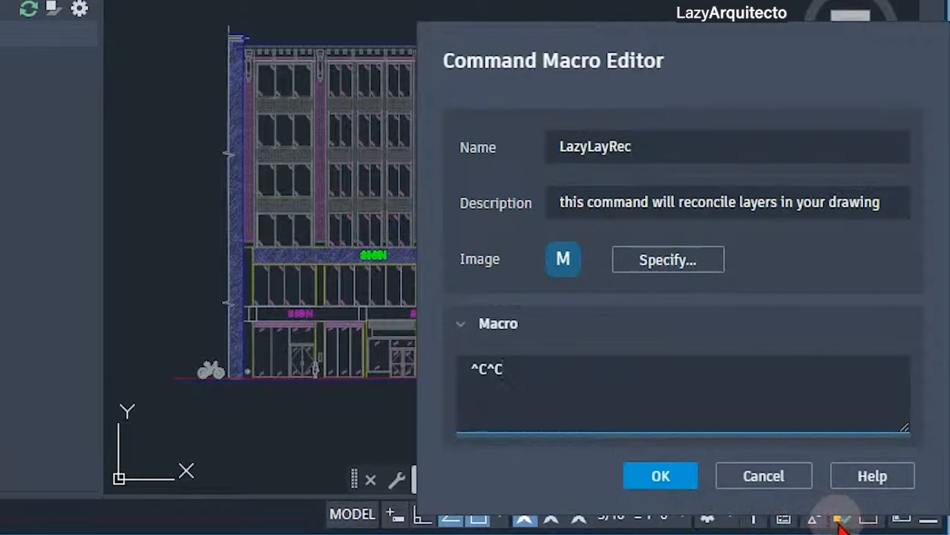
{"action": "left_click", "coordinate": [497, 370]}
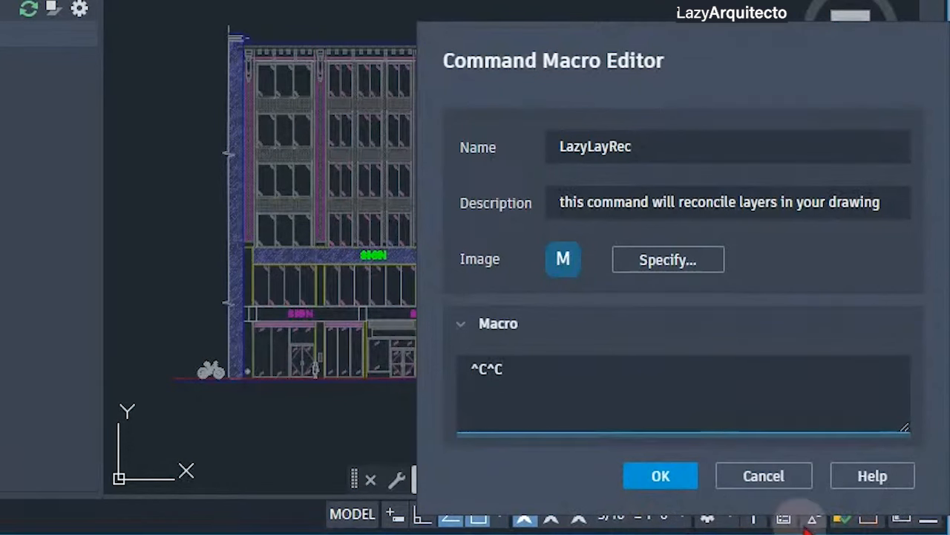
{"action": "mouse_move", "coordinate": [656, 523]}
{"action": "type", "text": "_"}
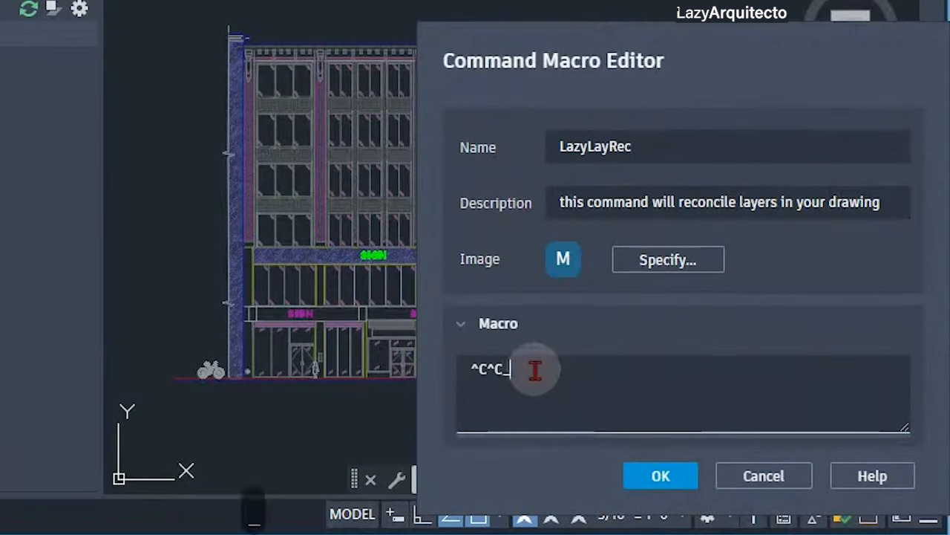
{"action": "type", "text": "t"}
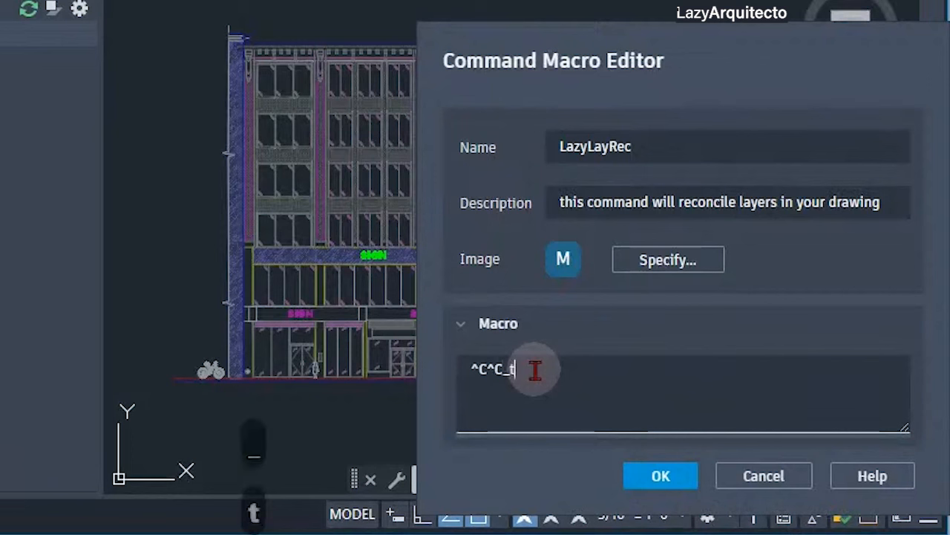
{"action": "type", "text": "TRA"}
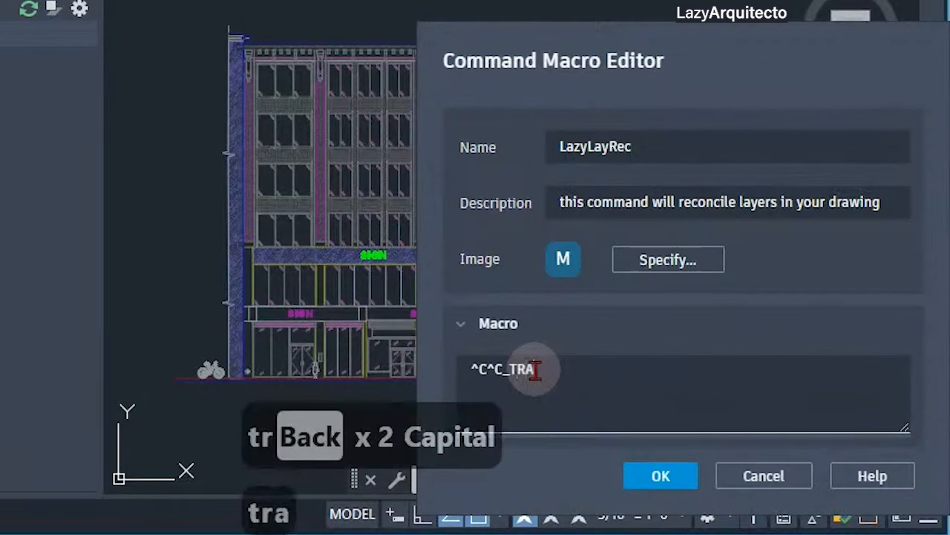
{"action": "type", "text": "YTIMEOUT"}
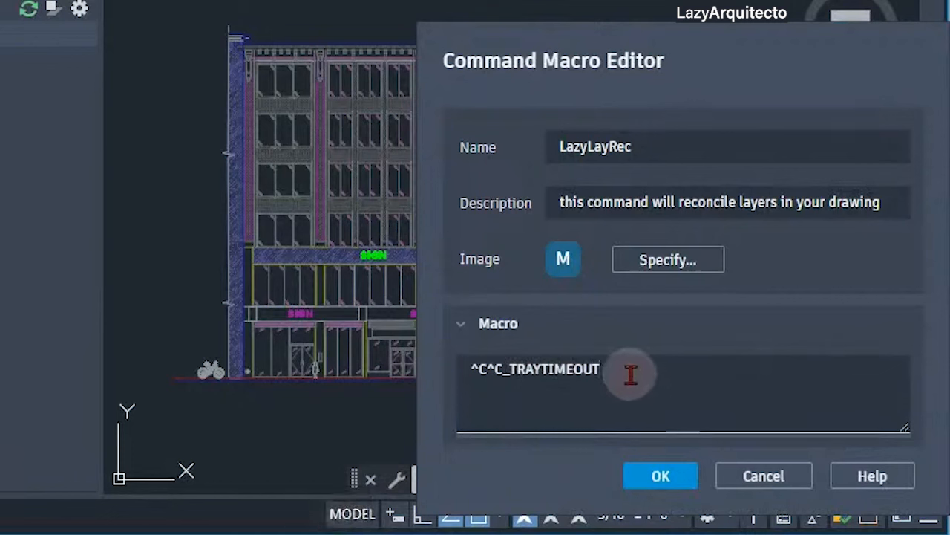
{"action": "mouse_move", "coordinate": [615, 368]}
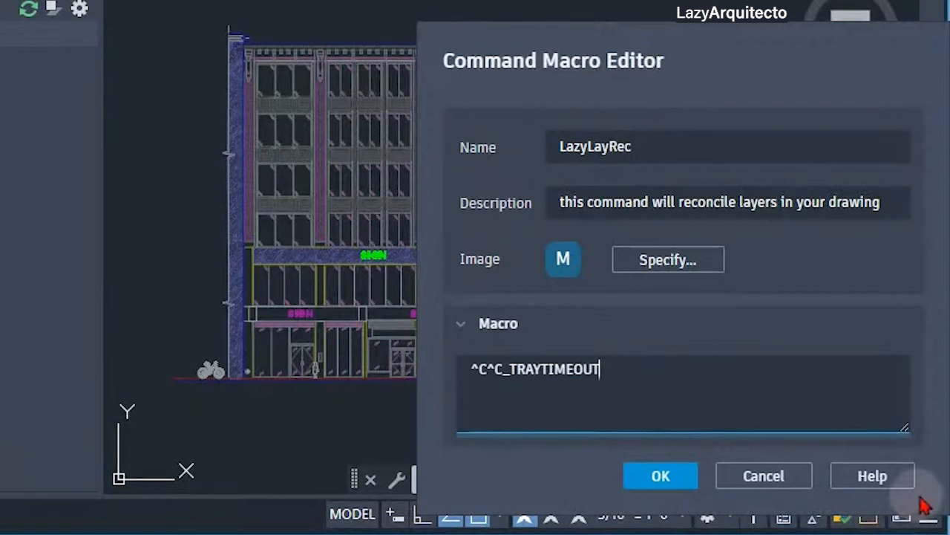
{"action": "mouse_move", "coordinate": [828, 422]}
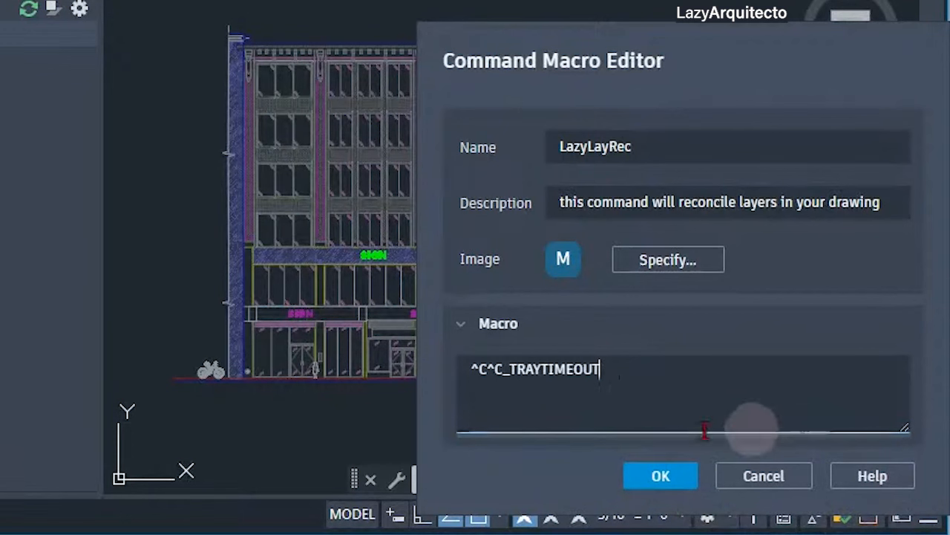
Append ;5; so the macro sets the tray notification timeout to 5
{"action": "type", "text": ";"}
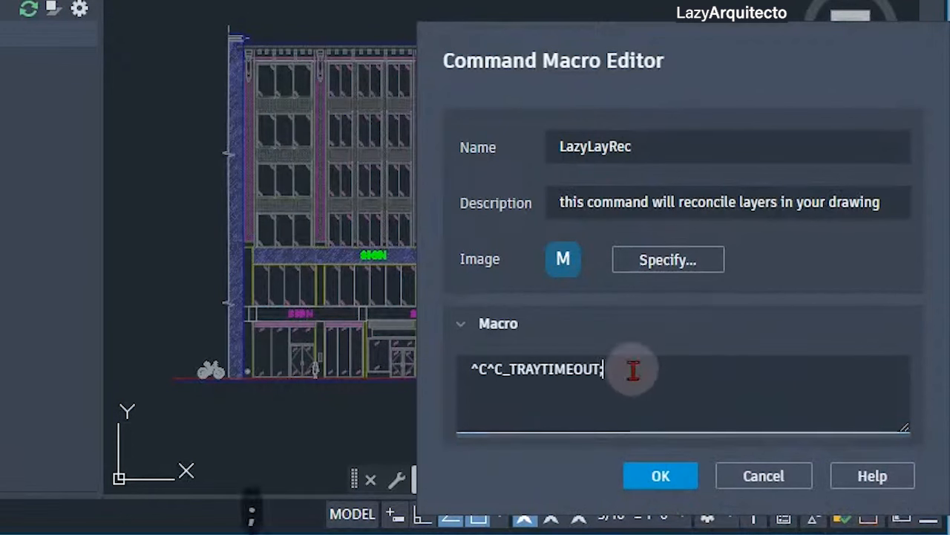
{"action": "mouse_move", "coordinate": [636, 372]}
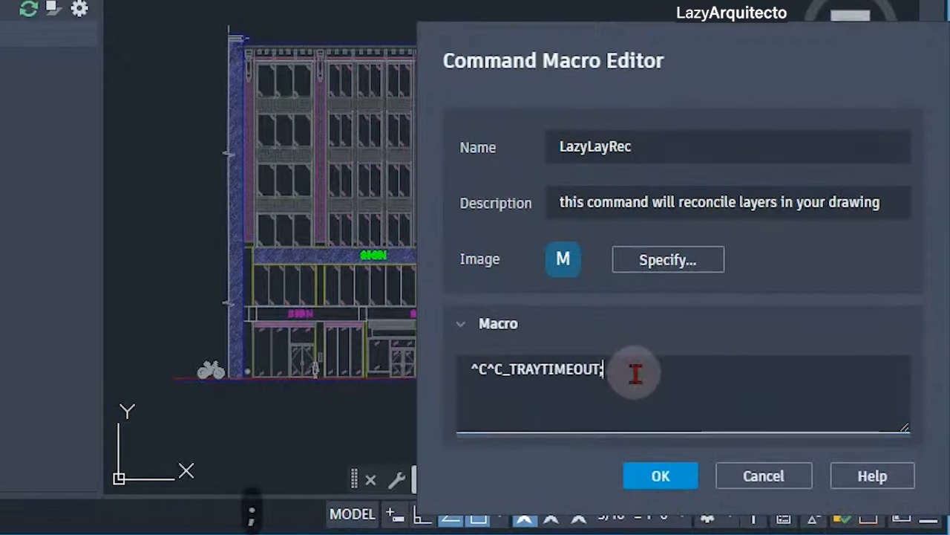
{"action": "type", "text": "5"}
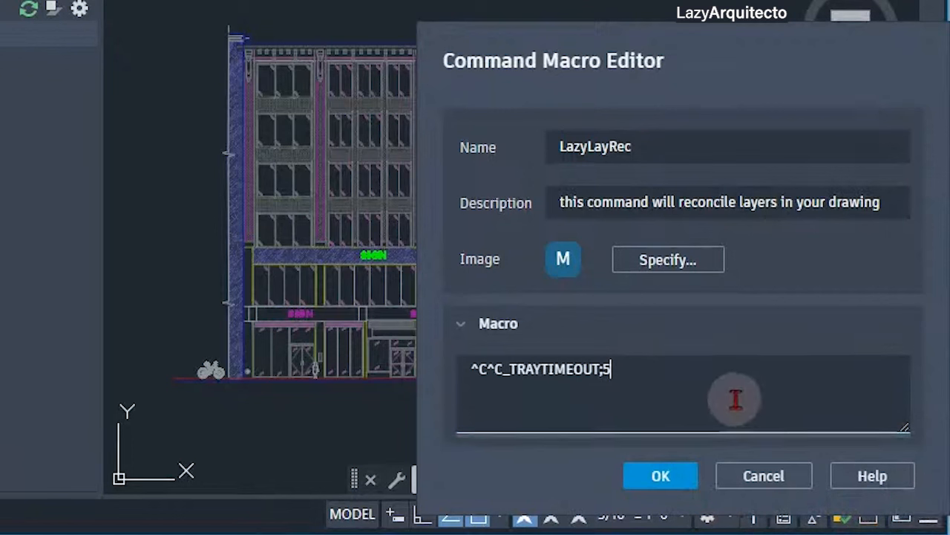
{"action": "type", "text": ";"}
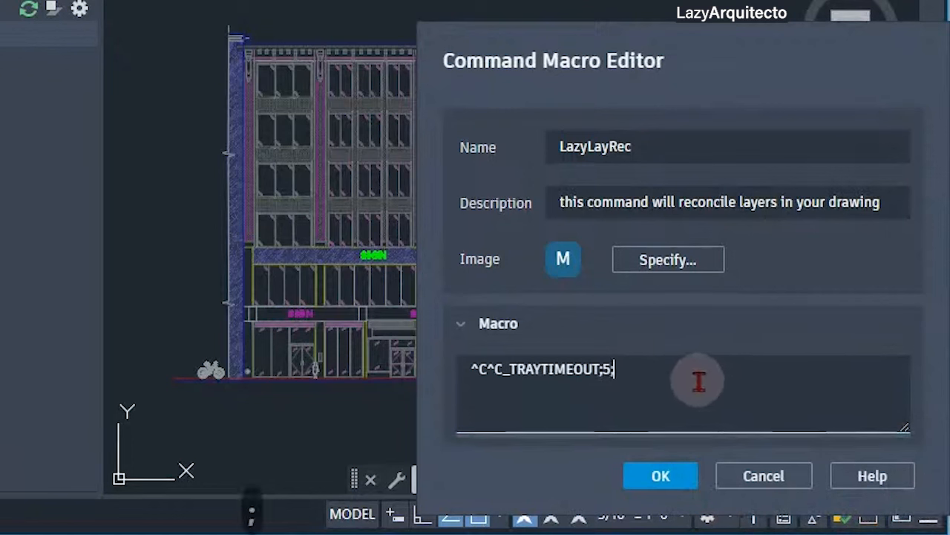
{"action": "mouse_move", "coordinate": [695, 380]}
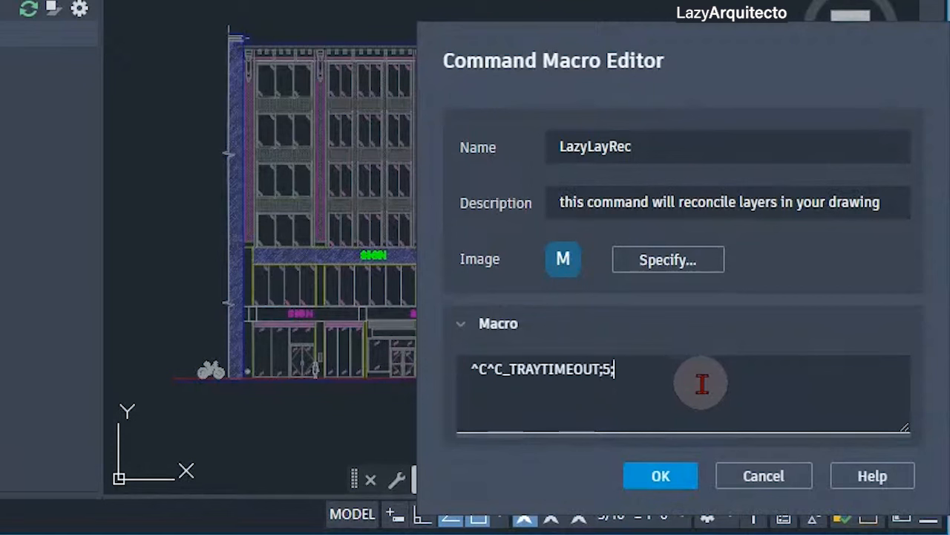
{"action": "mouse_move", "coordinate": [612, 320]}
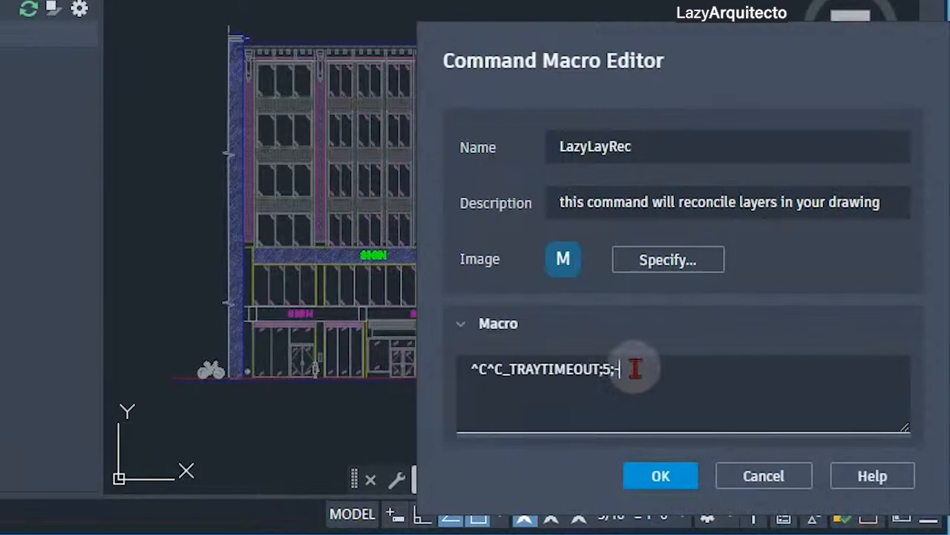
Append -LA;E; so the macro runs -LAYER with the Reconcile option
{"action": "type", "text": "-L"}
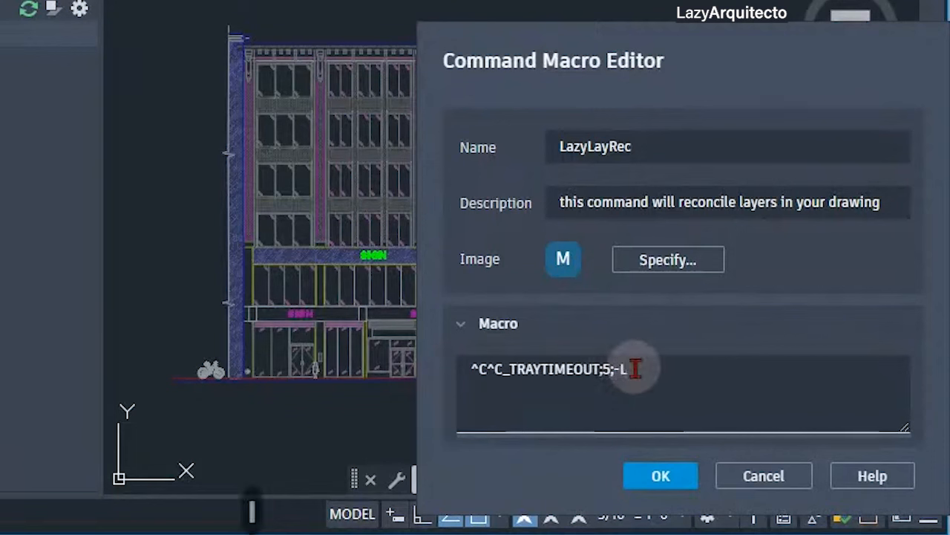
{"action": "type", "text": "A"}
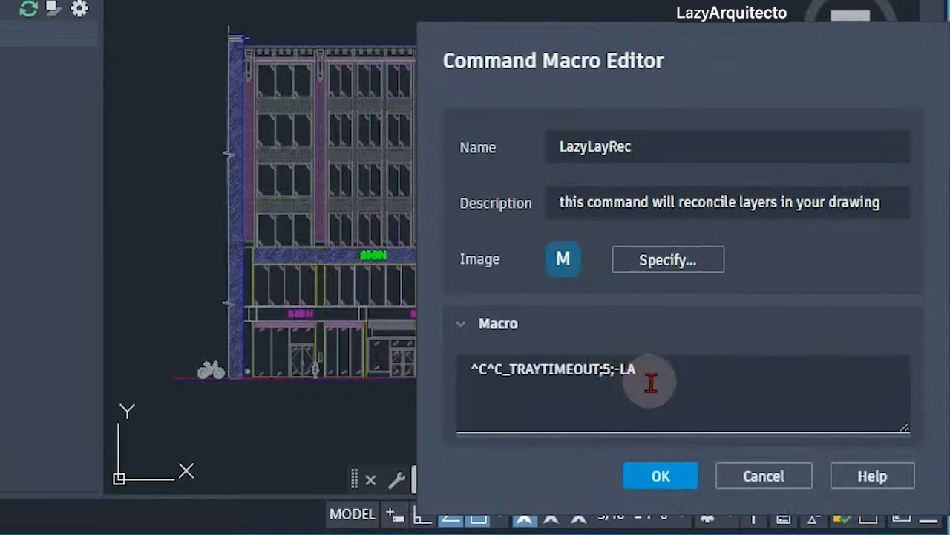
{"action": "left_click", "coordinate": [653, 383]}
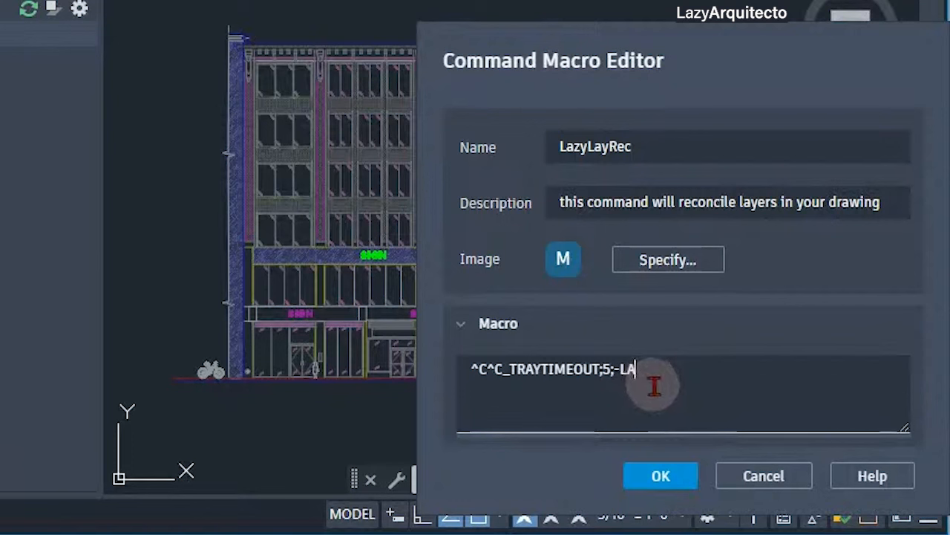
{"action": "type", "text": ";"}
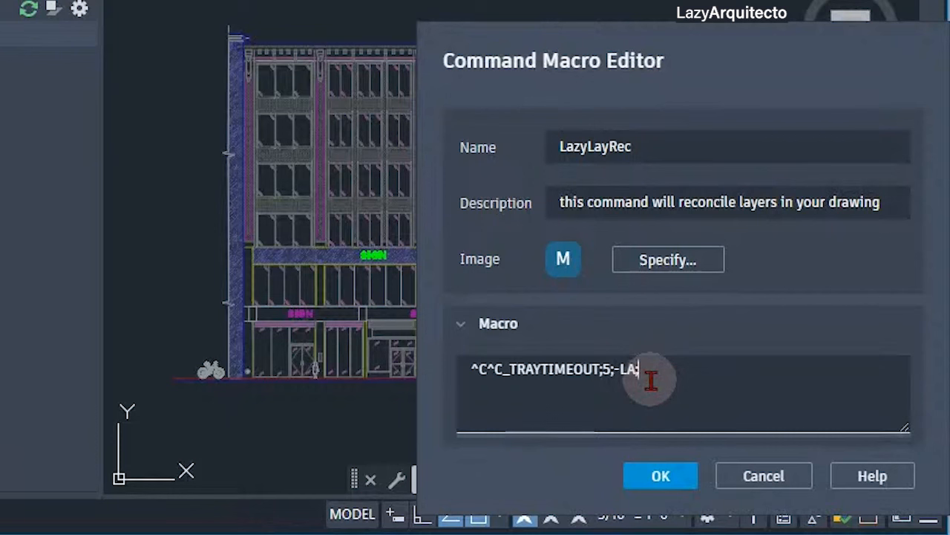
{"action": "type", "text": "E"}
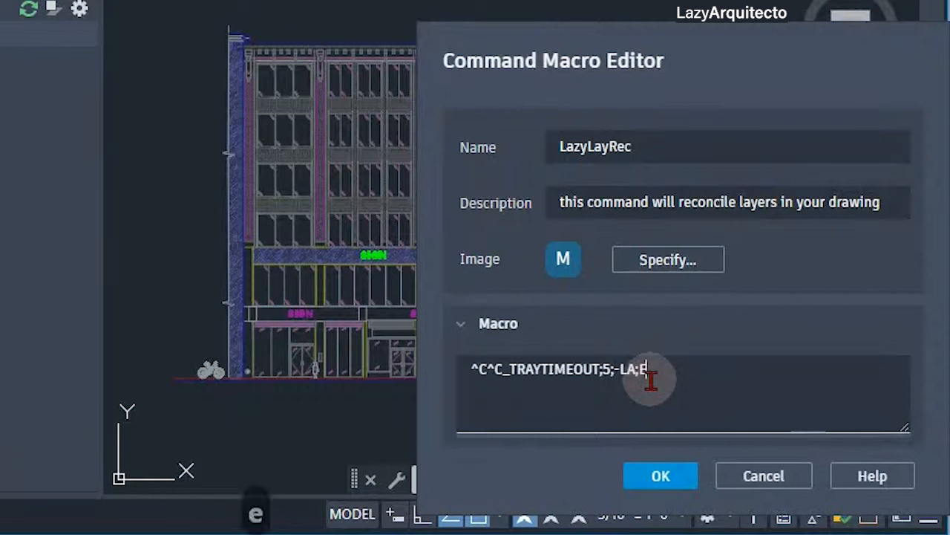
{"action": "type", "text": ";*;;"}
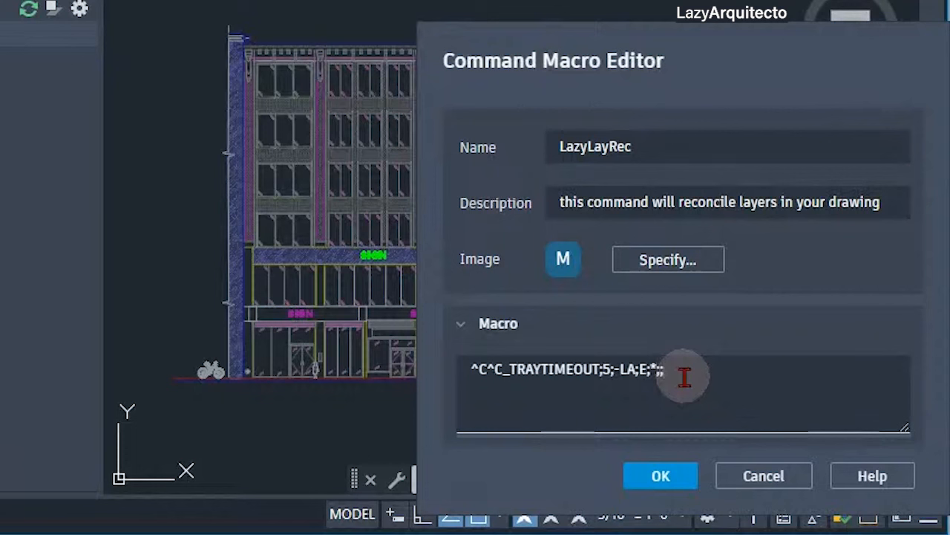
Append (ALERT "Layers Were Reconciled"); as the macro's closing confirmation message
{"action": "type", "text": "("}
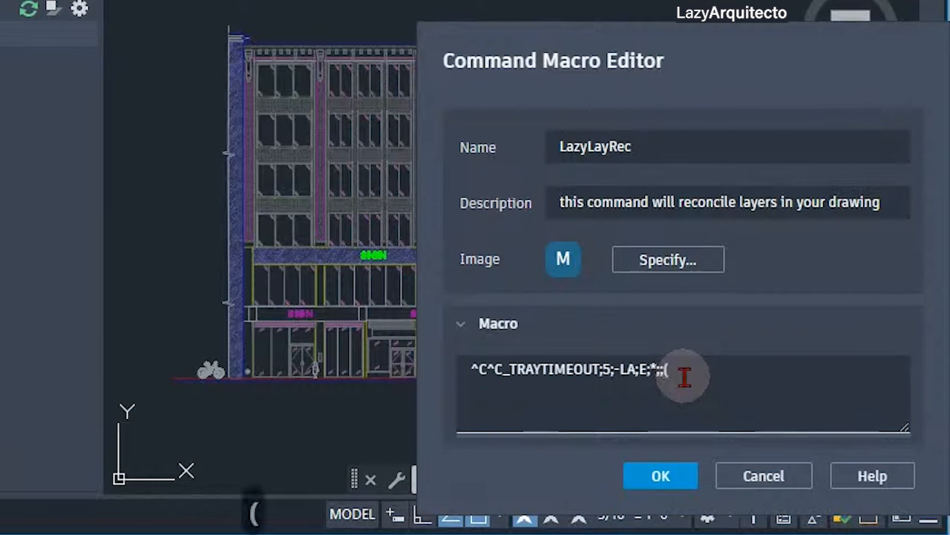
{"action": "type", "text": ")"}
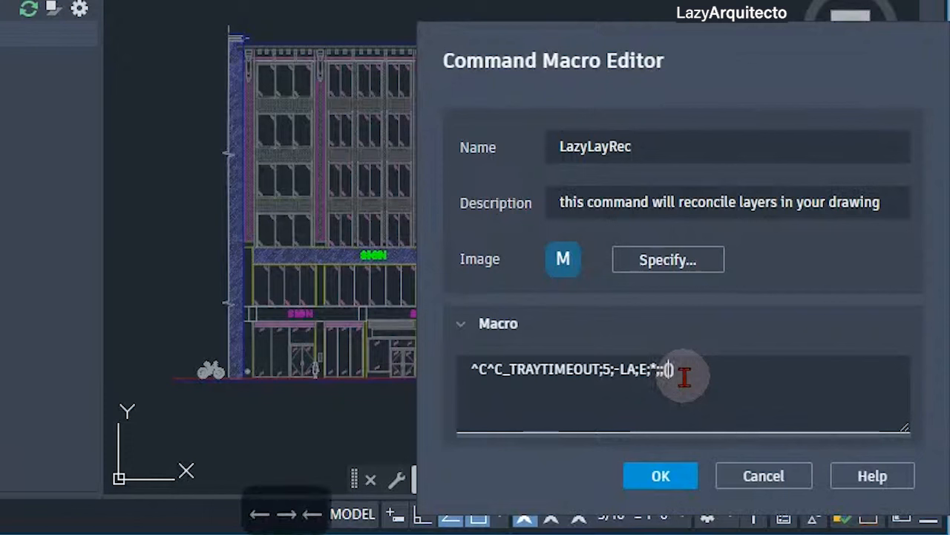
{"action": "type", "text": "(A"}
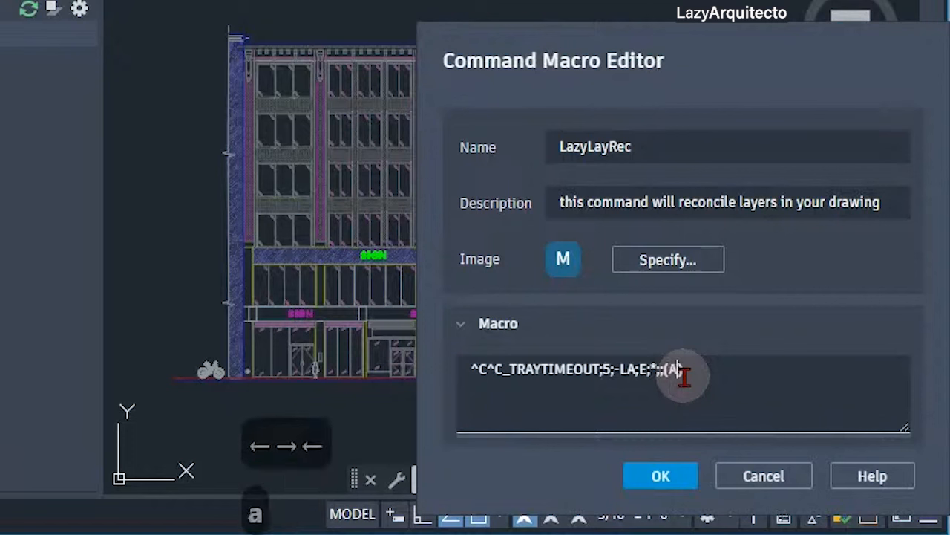
{"action": "type", "text": "LERT)"}
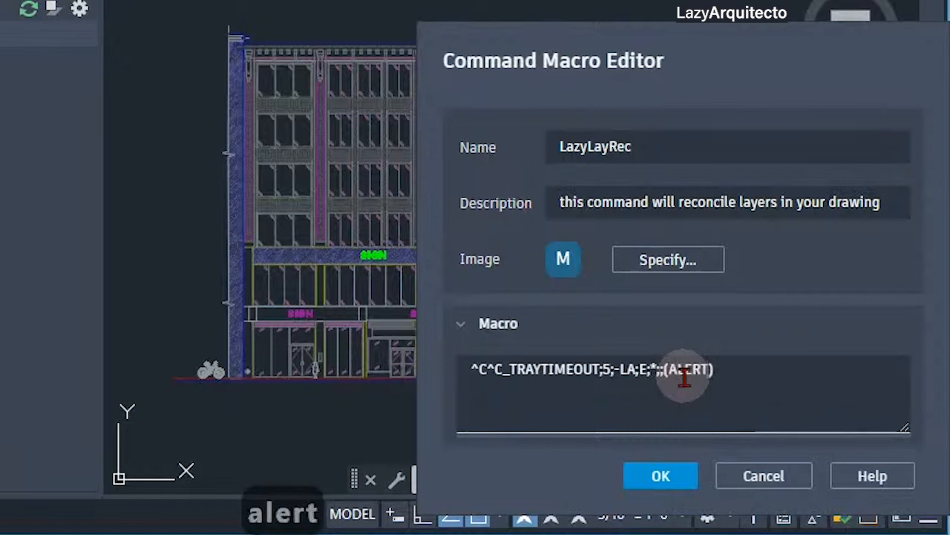
{"action": "type", "text": "\"\""}
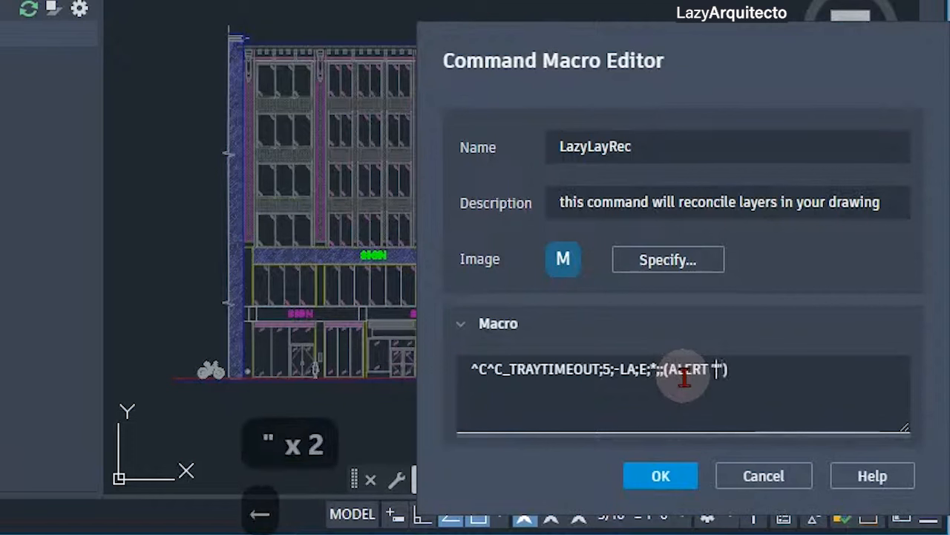
{"action": "type", "text": "L"}
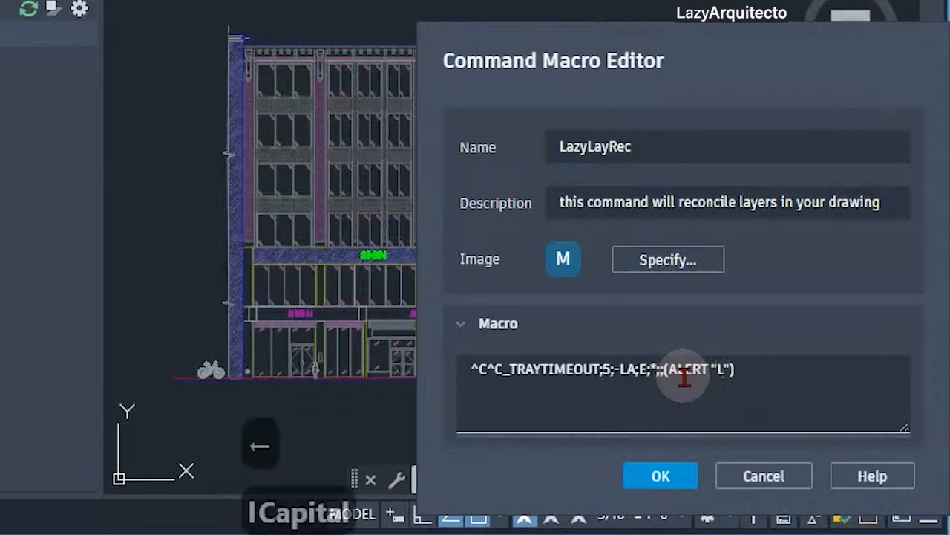
{"action": "type", "text": "Layers"}
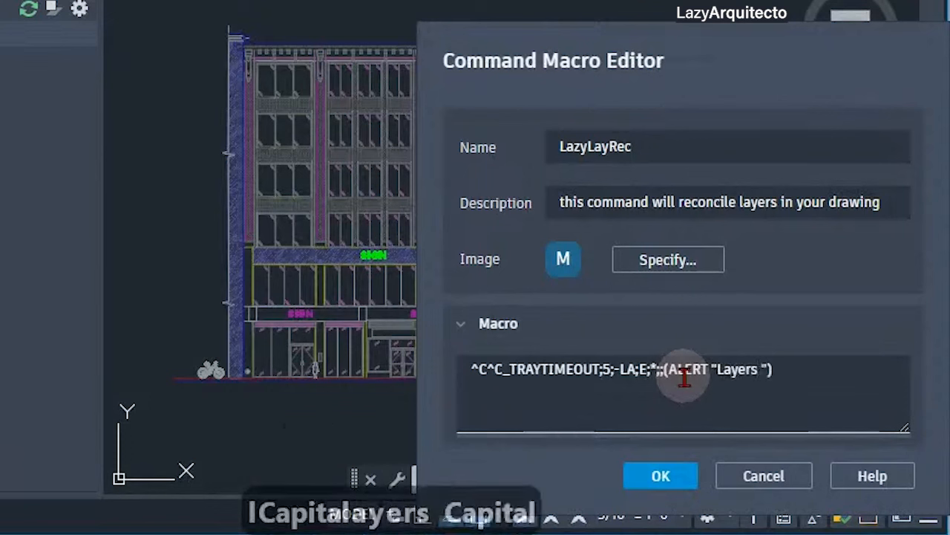
{"action": "type", "text": "Were"}
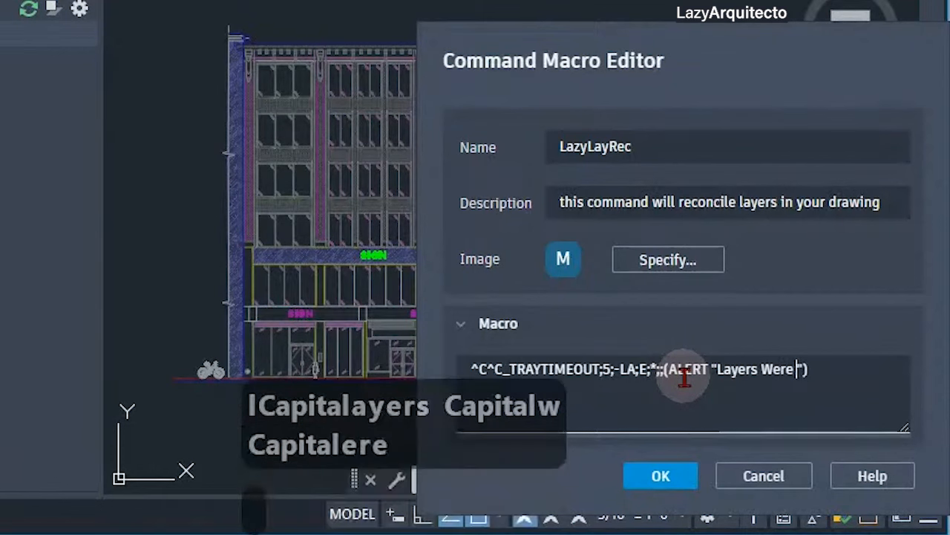
{"action": "type", "text": "Reconcil"}
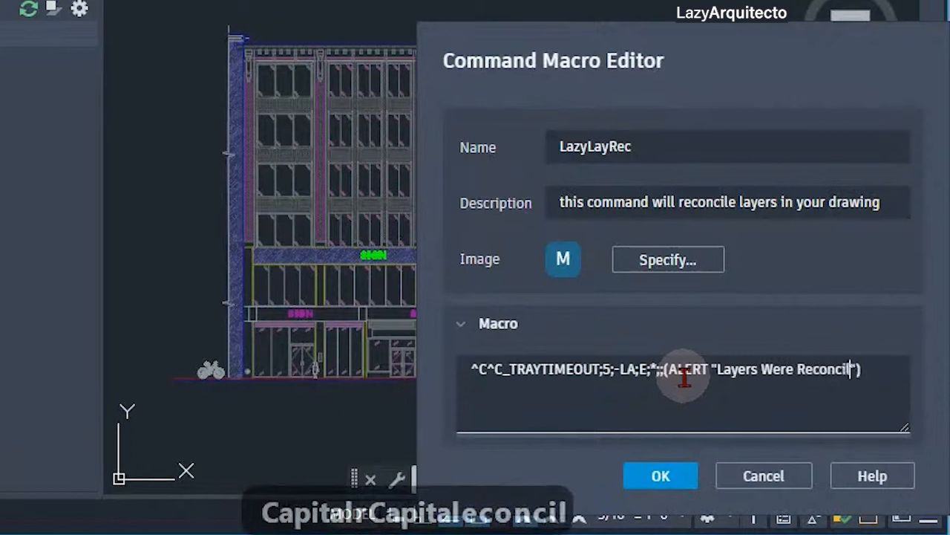
{"action": "type", "text": "ed"}
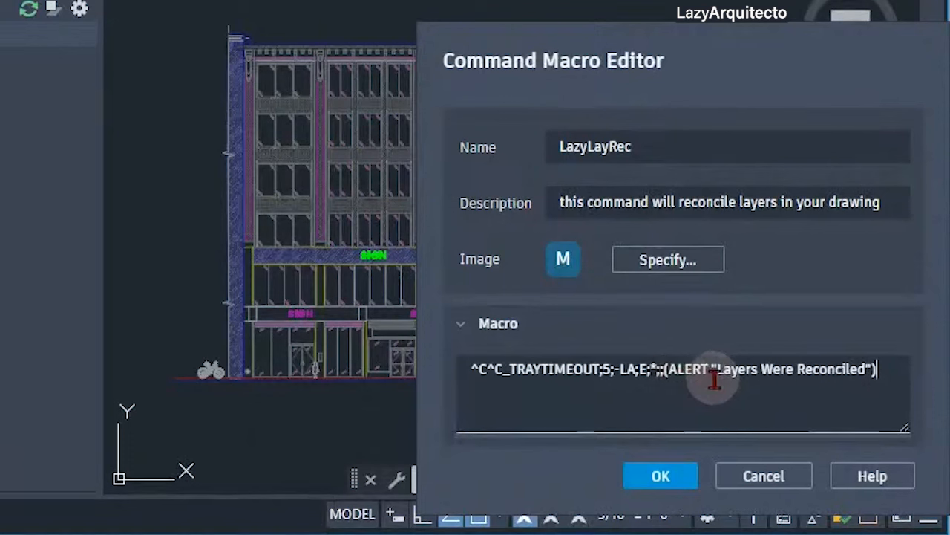
{"action": "type", "text": ";"}
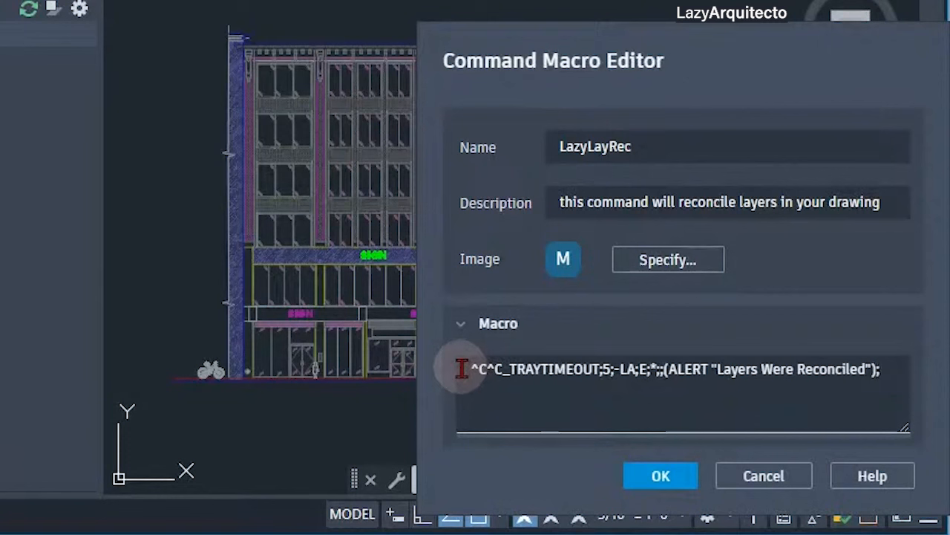
{"action": "left_click", "coordinate": [884, 372]}
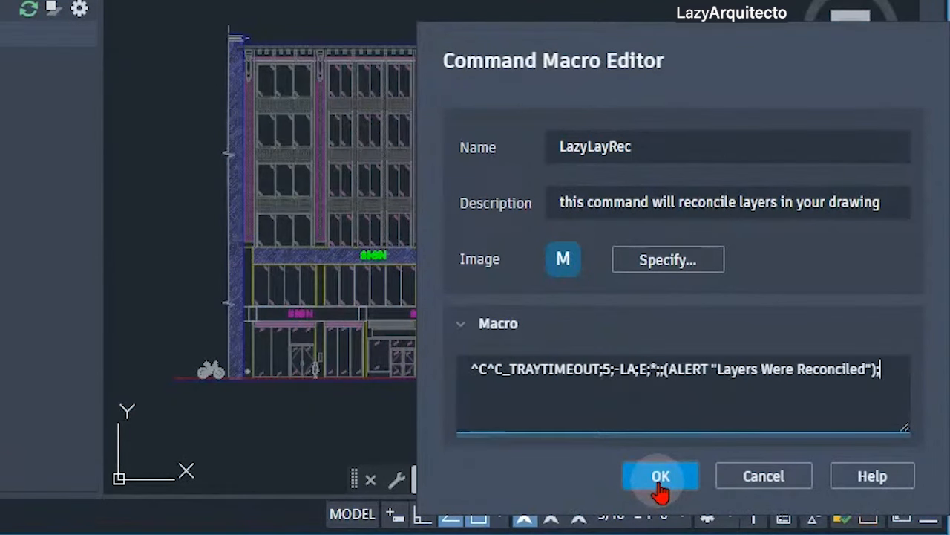
Save the LazyLayRec macro with OK and bring up the elevation xref's reference options
{"action": "left_click", "coordinate": [661, 475]}
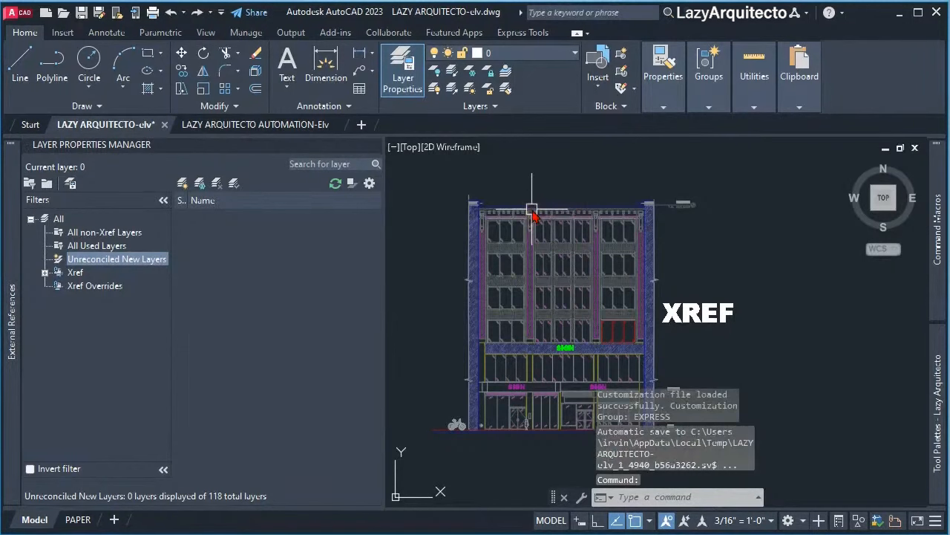
{"action": "right_click", "coordinate": [532, 215]}
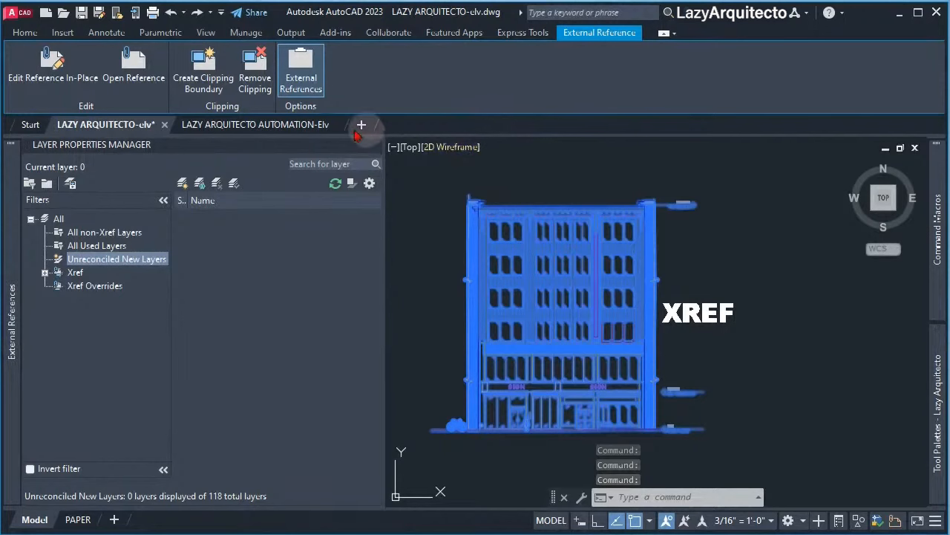
In the AUTOMATION-Elv drawing, create a new layer named NEWLAYER in Layer Properties Manager
{"action": "left_click", "coordinate": [255, 124]}
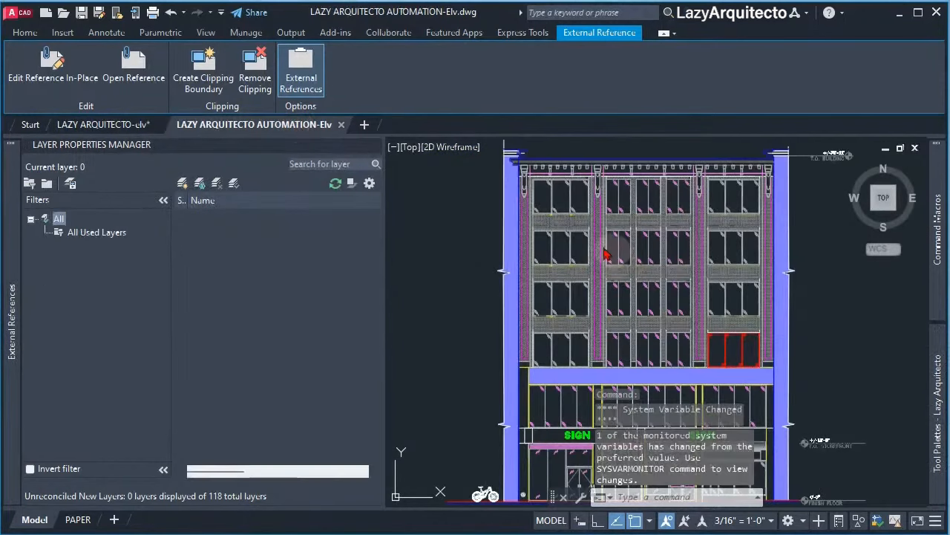
{"action": "left_click", "coordinate": [24, 33]}
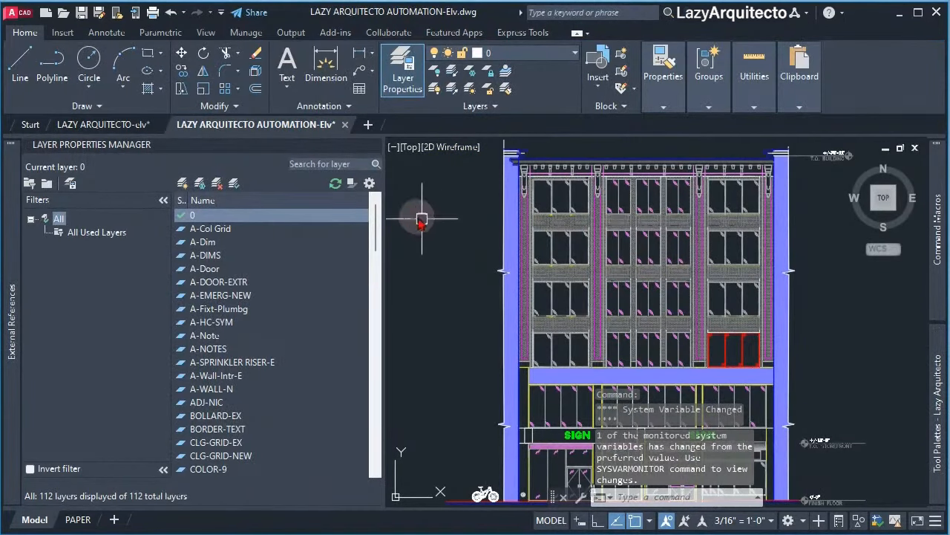
{"action": "left_click", "coordinate": [181, 184]}
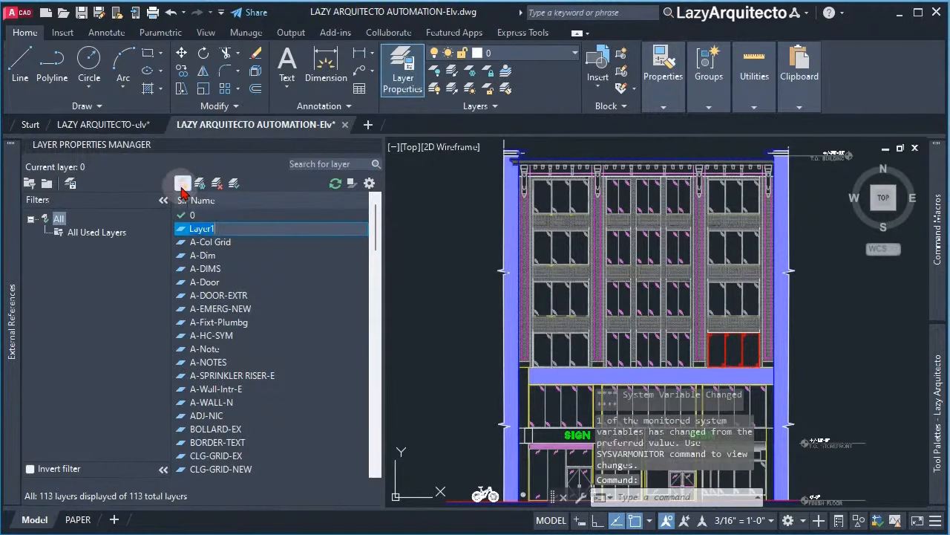
{"action": "type", "text": "ne"}
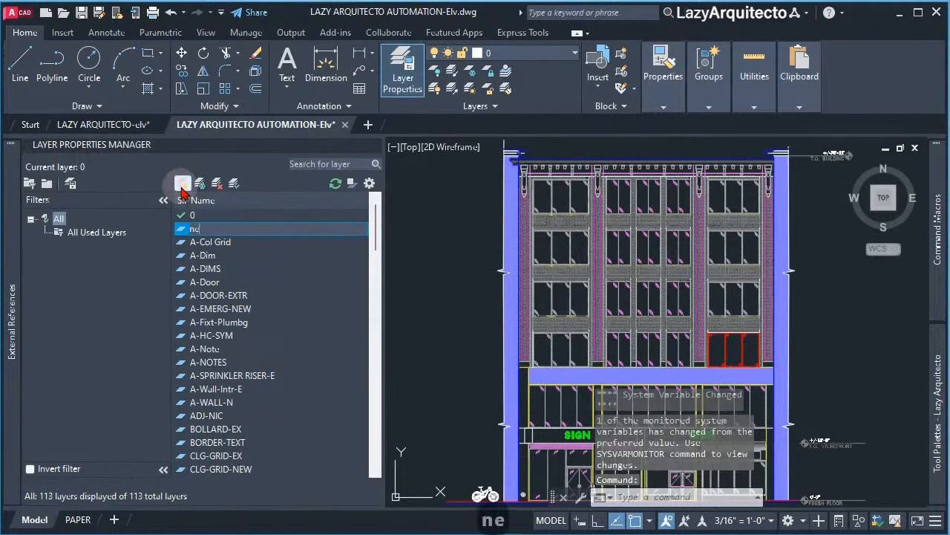
{"action": "type", "text": "NEWLAYER"}
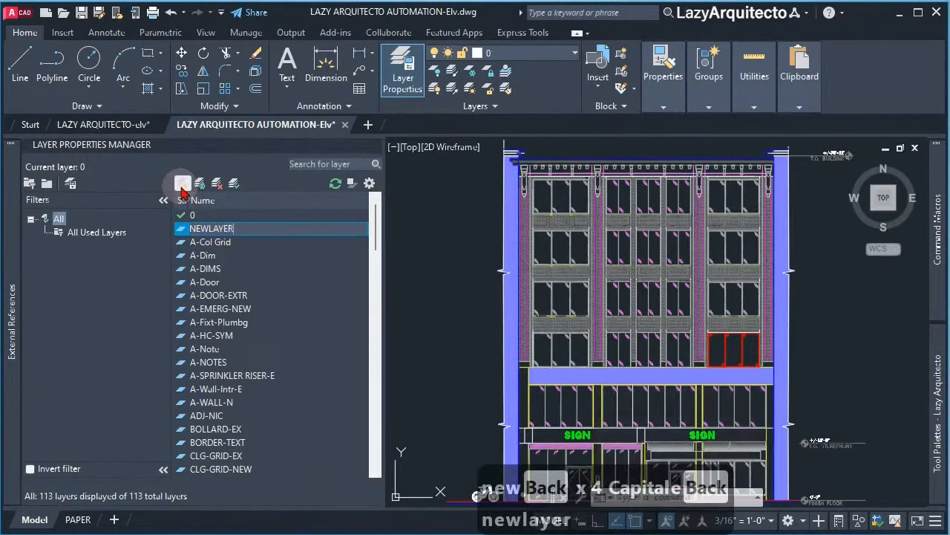